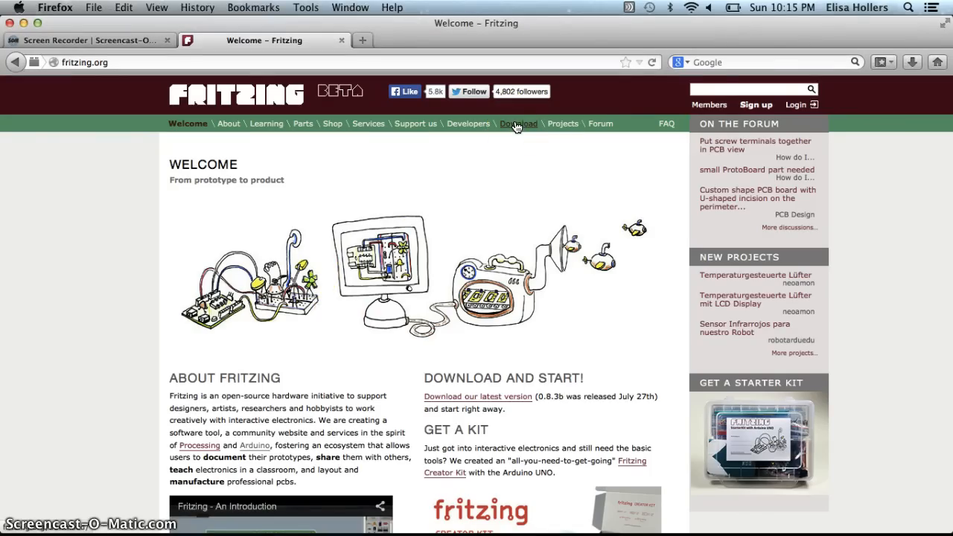
Go to fritzing.org's Download page listing release 0.8.3b for Windows, Mac and Linux.
click(519, 124)
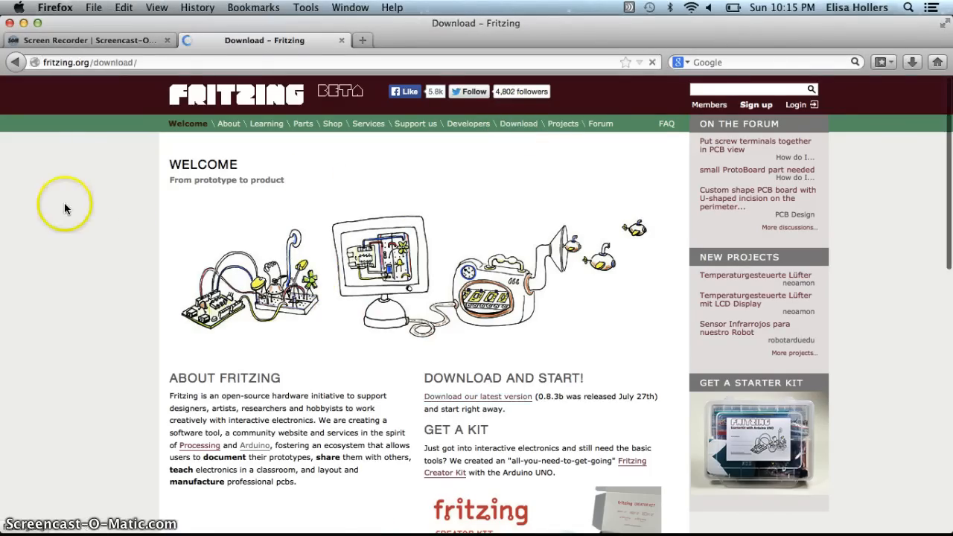
click(519, 123)
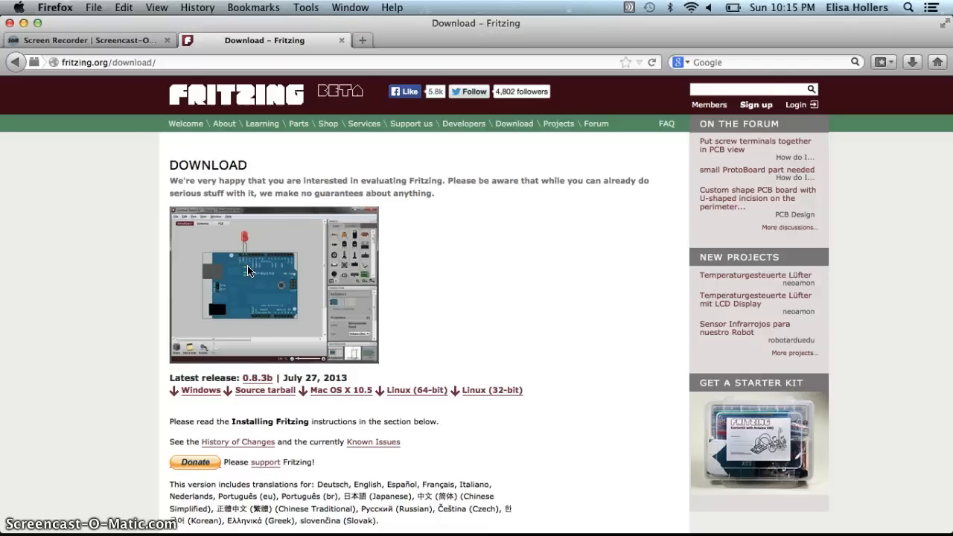
mouse_move(845, 509)
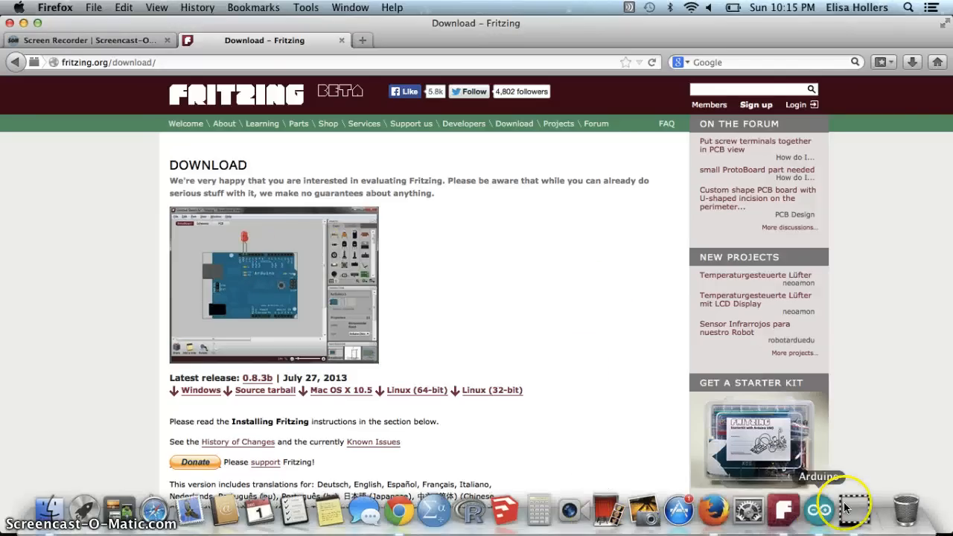
Bring up LED Blink.fzz in Fritzing and create a new Untitled Sketch 2.
click(784, 511)
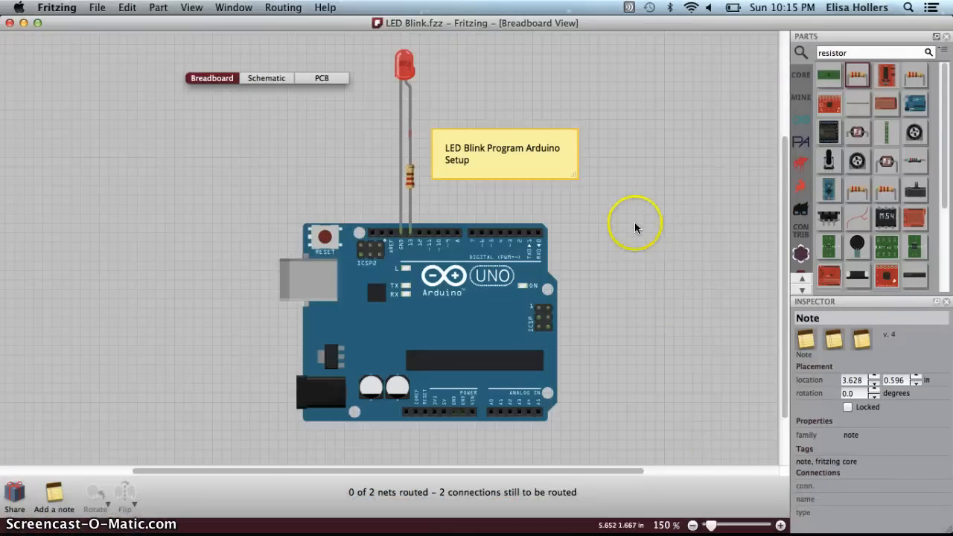
mouse_move(650, 188)
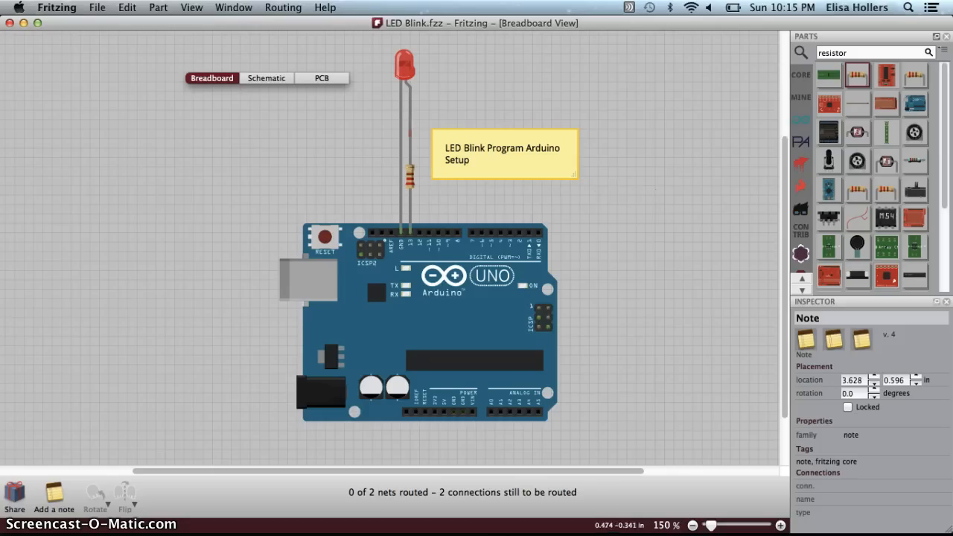
click(97, 7)
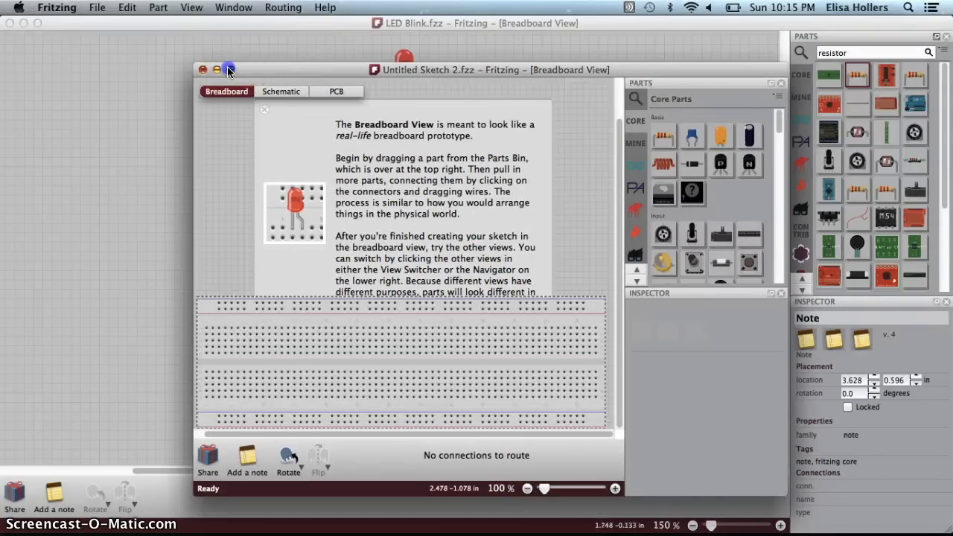
Maximize the untitled sketch window to fill the screen.
click(229, 69)
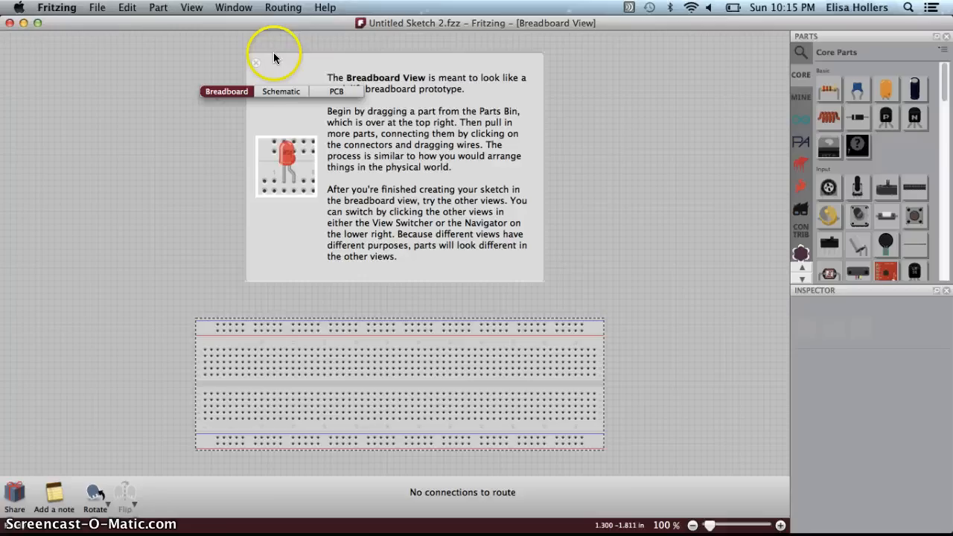
mouse_move(408, 401)
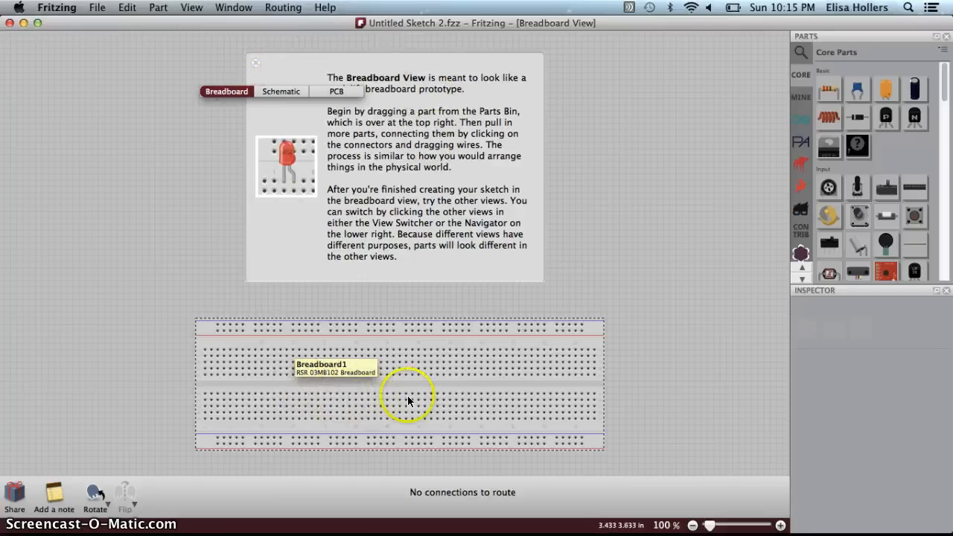
mouse_move(419, 125)
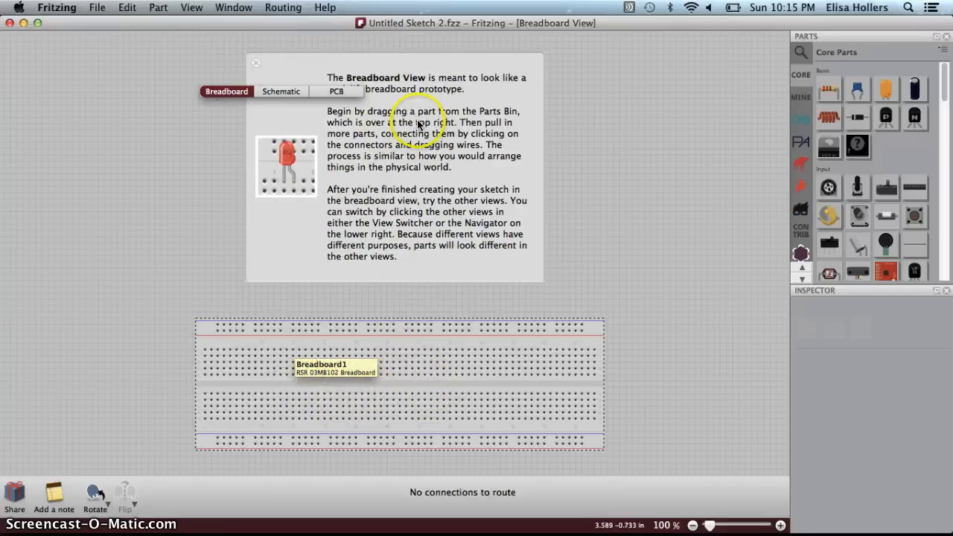
mouse_move(430, 194)
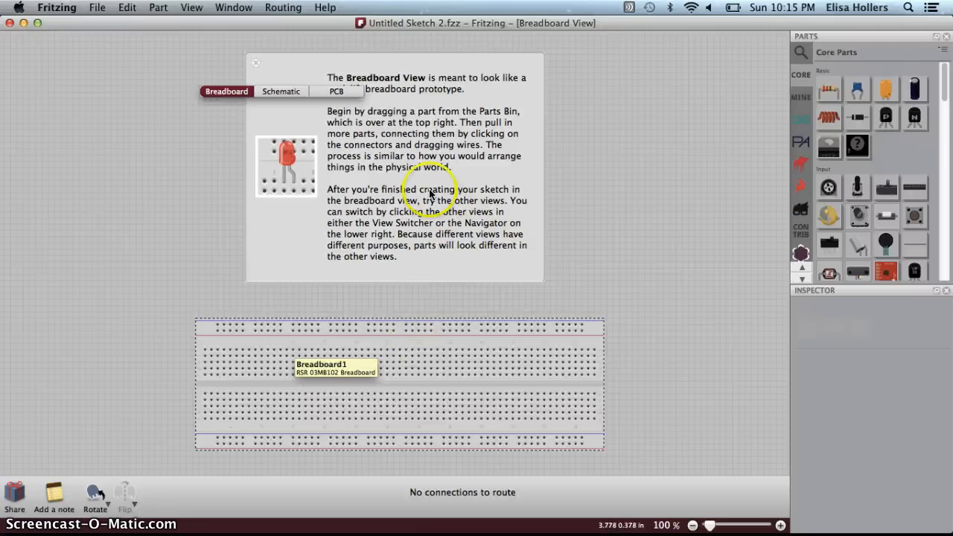
mouse_move(309, 80)
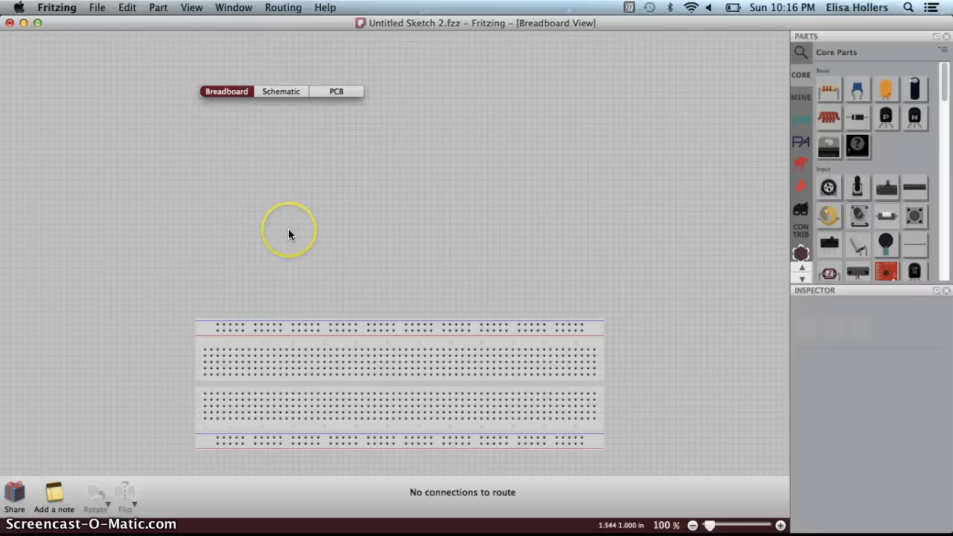
mouse_move(323, 357)
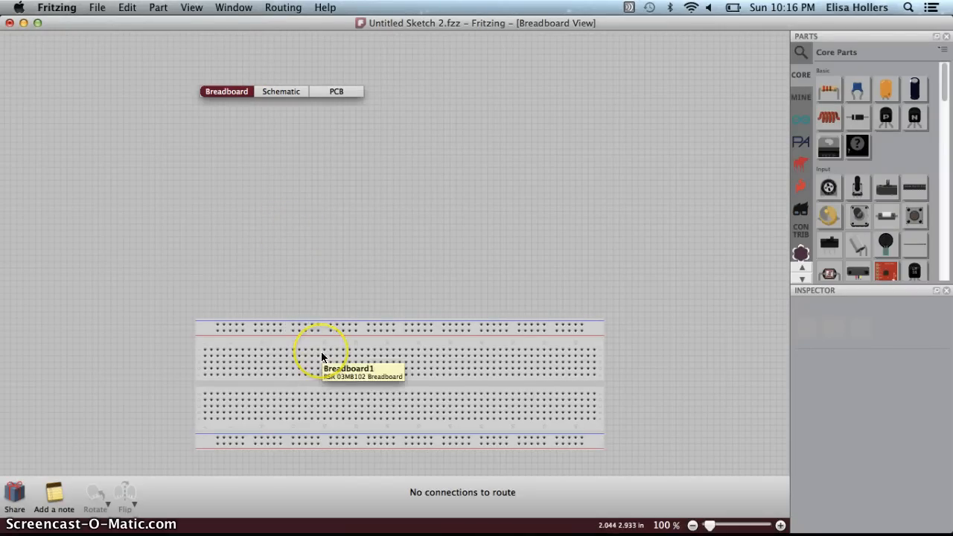
Delete the default breadboard and inspect the 220 Ω resistor and photocell properties.
click(323, 359)
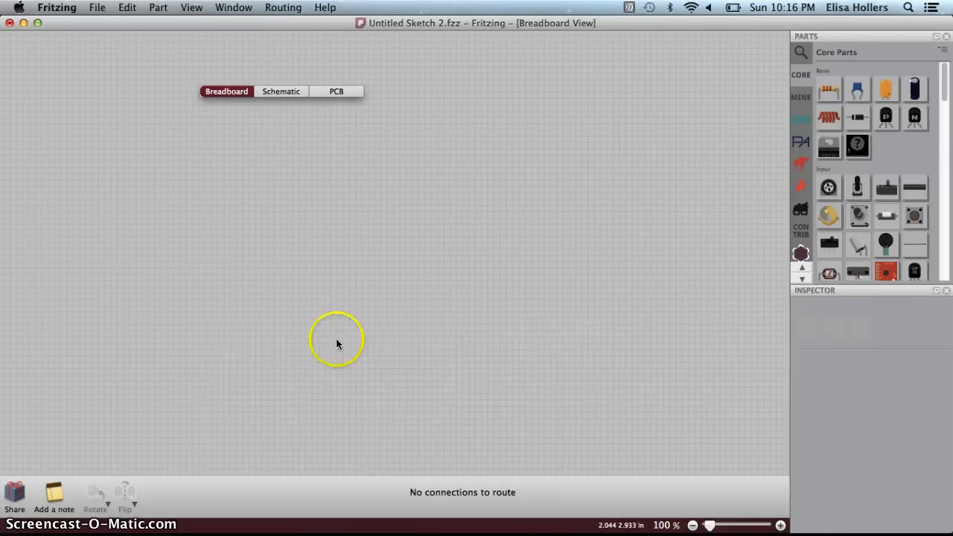
mouse_move(768, 78)
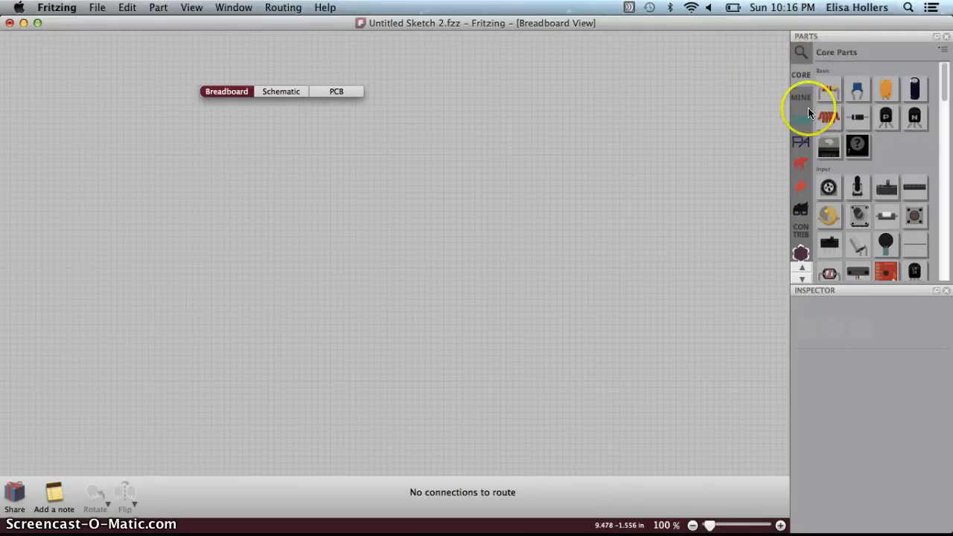
mouse_move(737, 122)
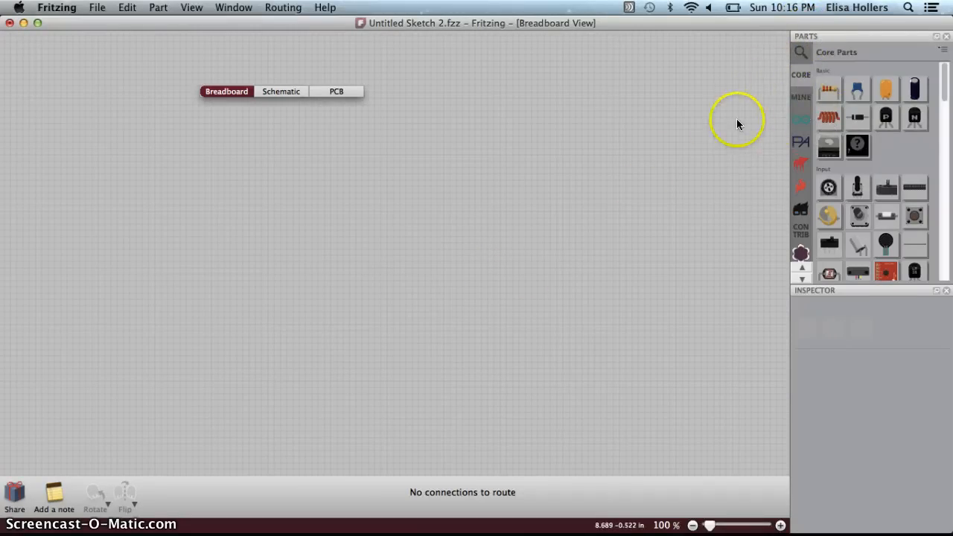
click(830, 89)
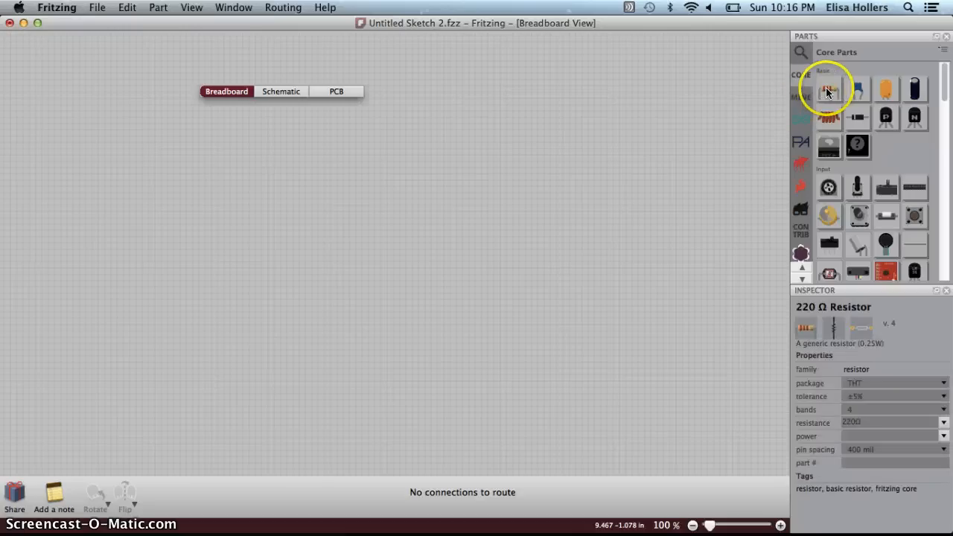
mouse_move(829, 90)
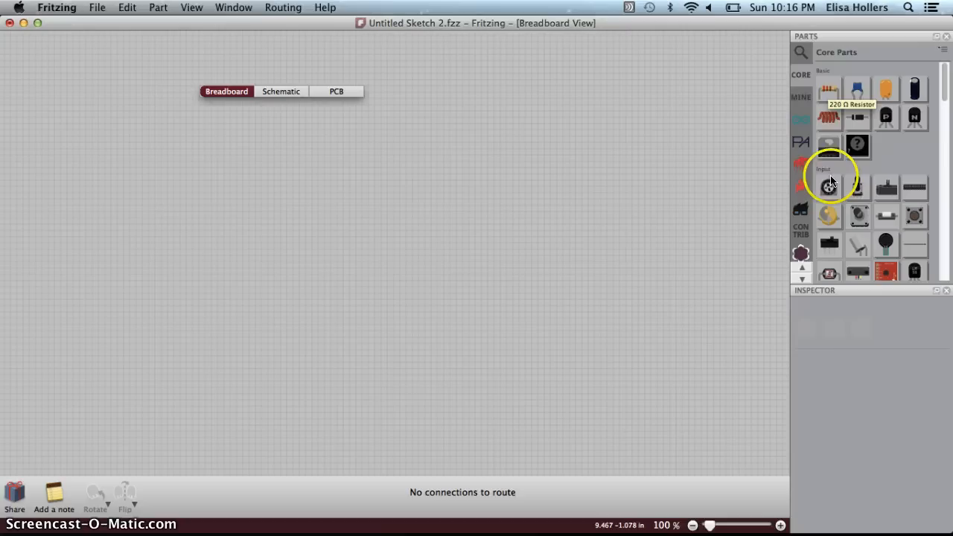
click(829, 186)
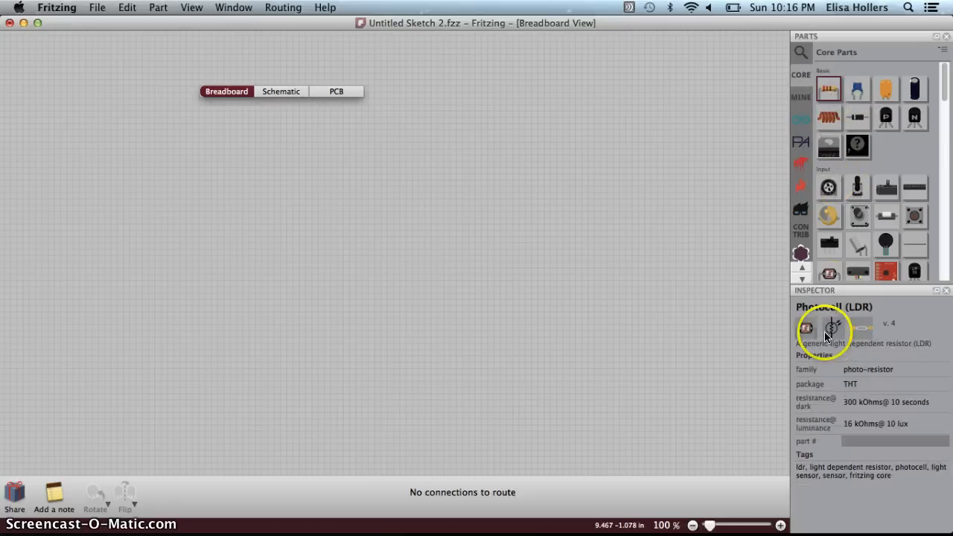
click(829, 89)
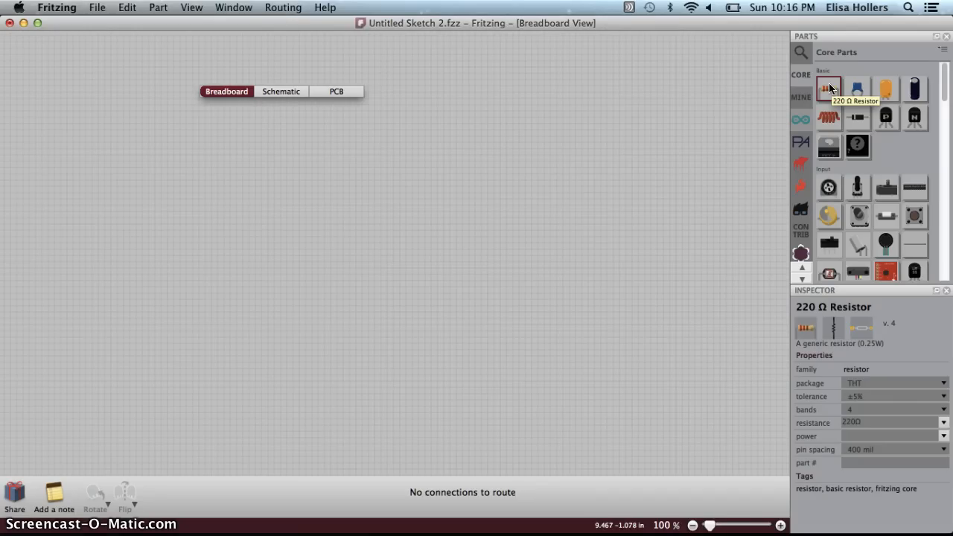
mouse_move(829, 88)
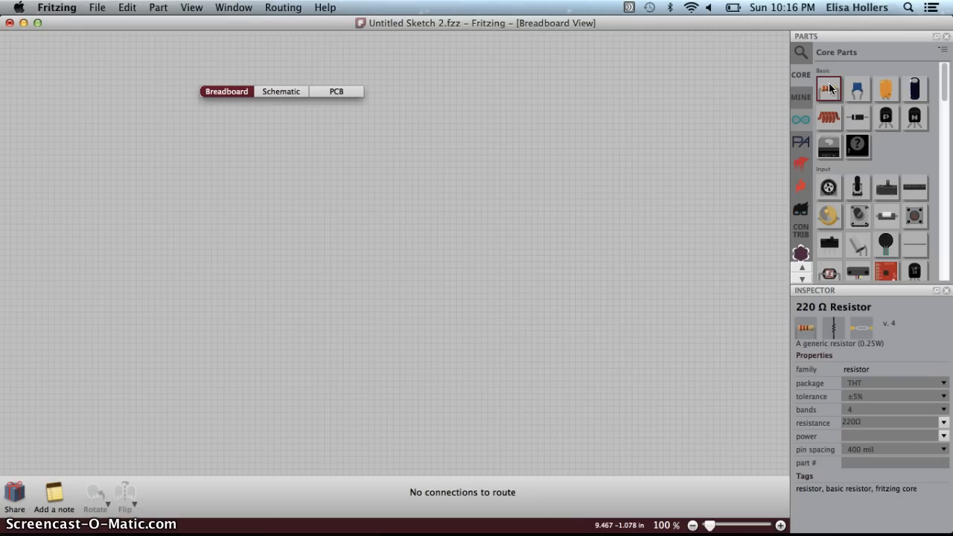
Drag a 220 Ω resistor, labelled R1, onto the empty canvas.
drag(829, 88, 467, 219)
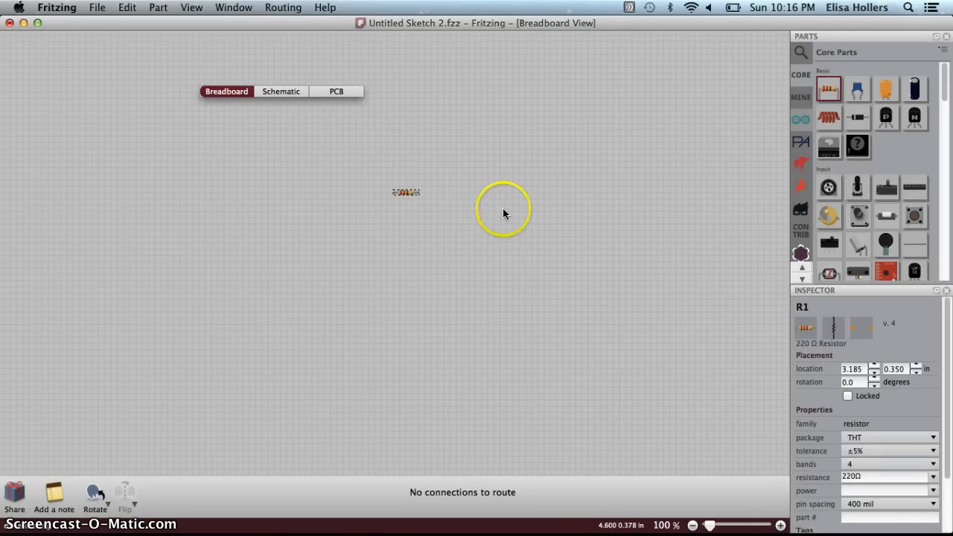
mouse_move(593, 174)
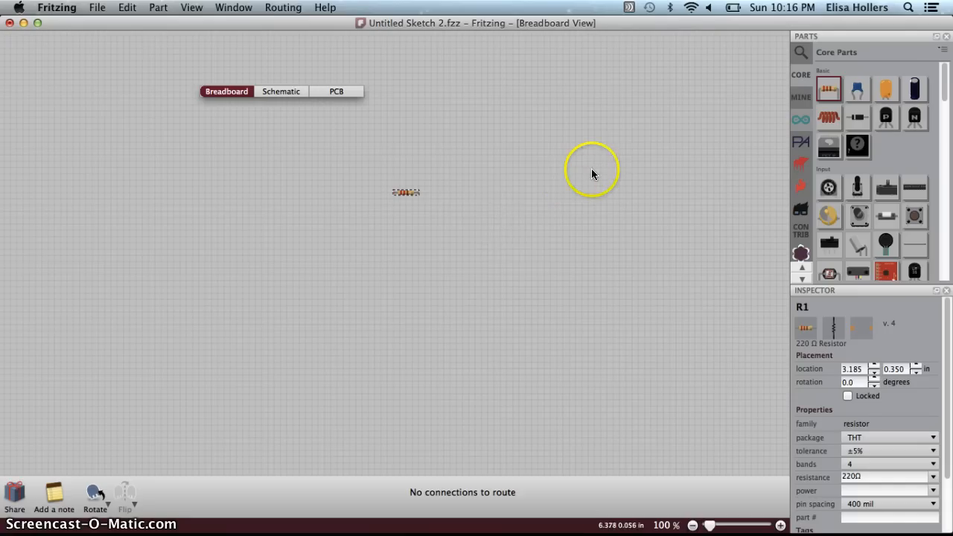
mouse_move(713, 236)
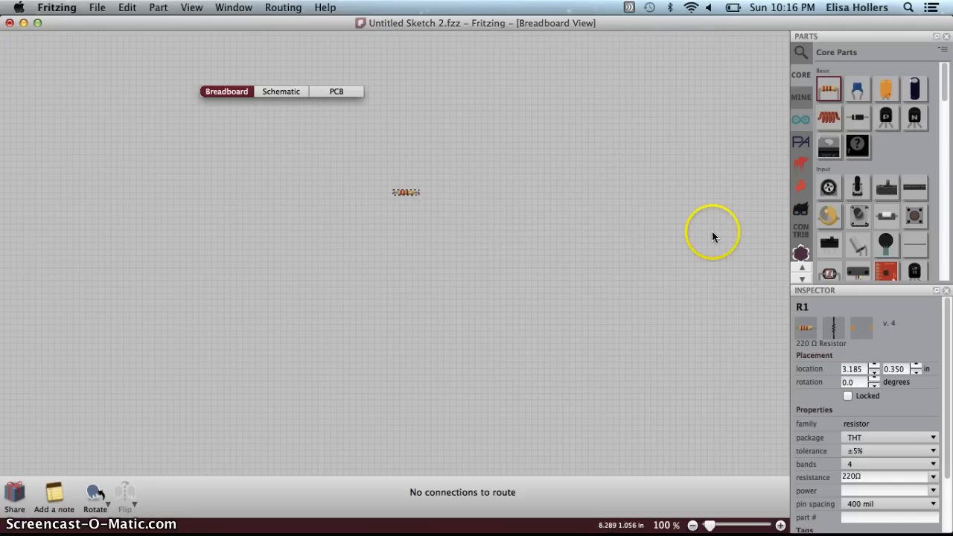
mouse_move(715, 175)
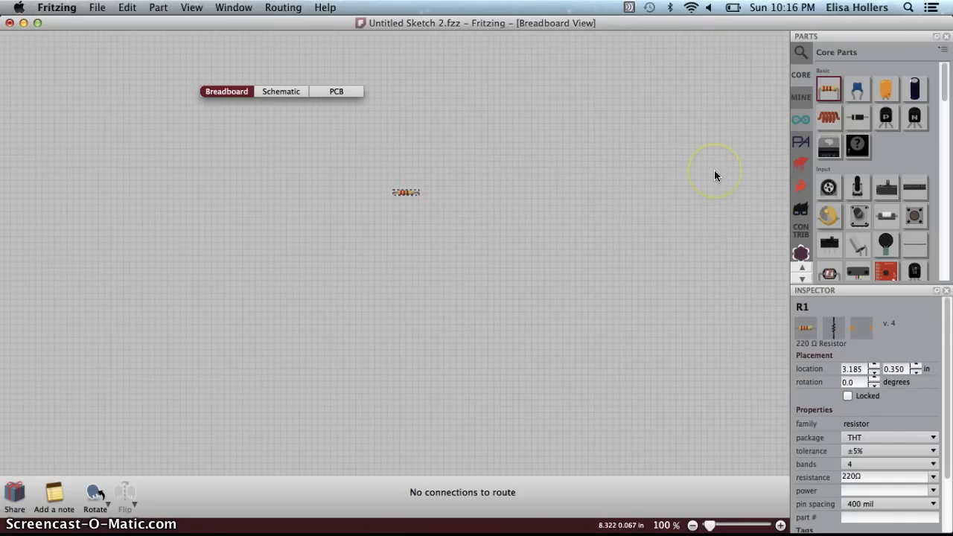
mouse_move(759, 119)
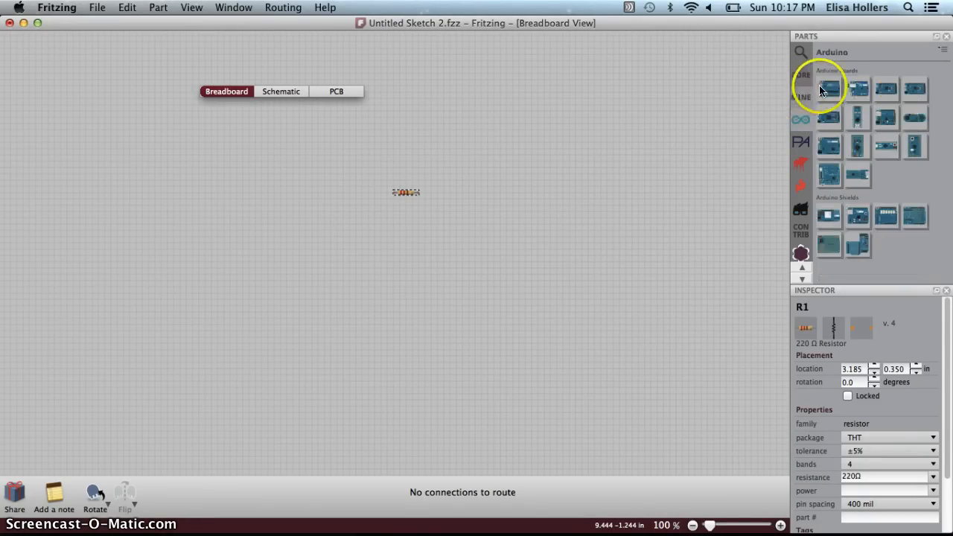
Place an Arduino Uno (Rev3), Part1, on the canvas below the resistor.
click(828, 88)
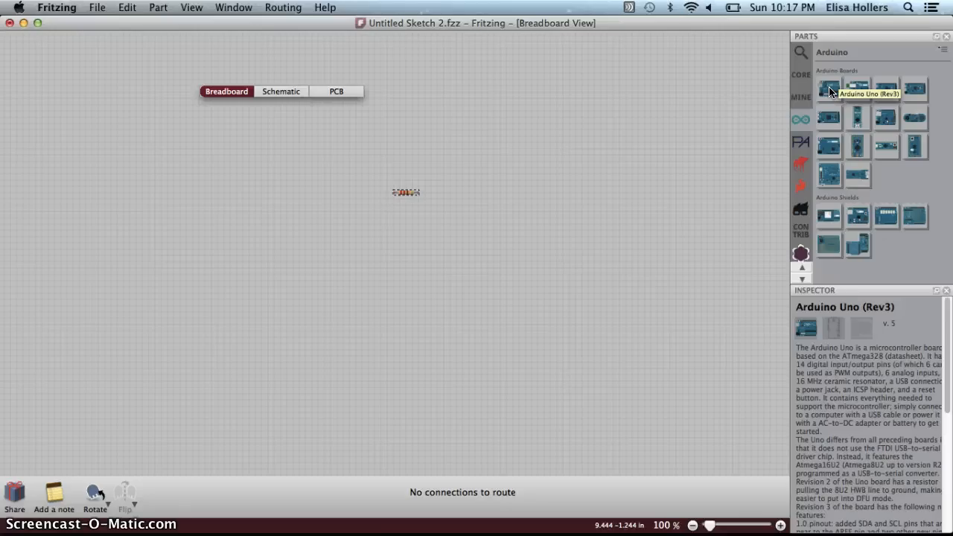
drag(828, 89, 670, 276)
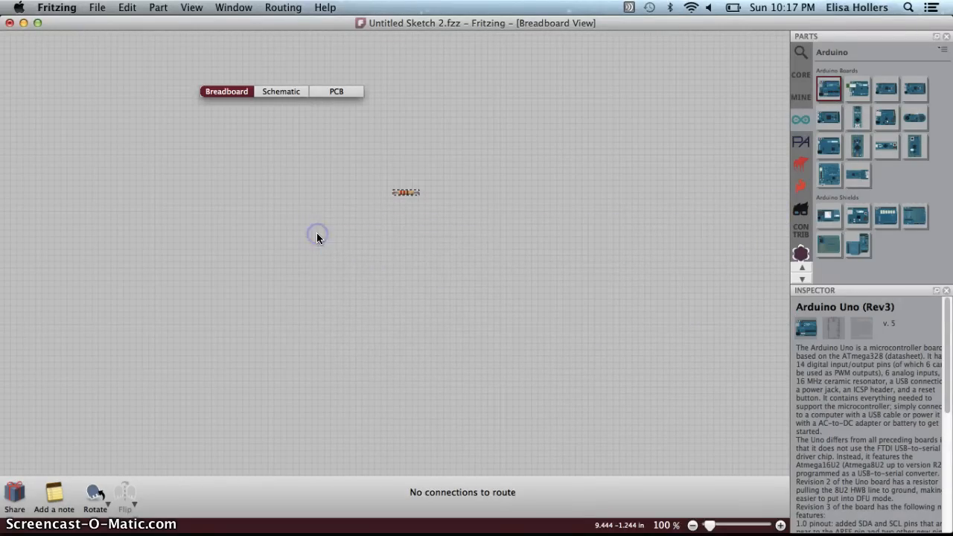
drag(828, 89, 399, 290)
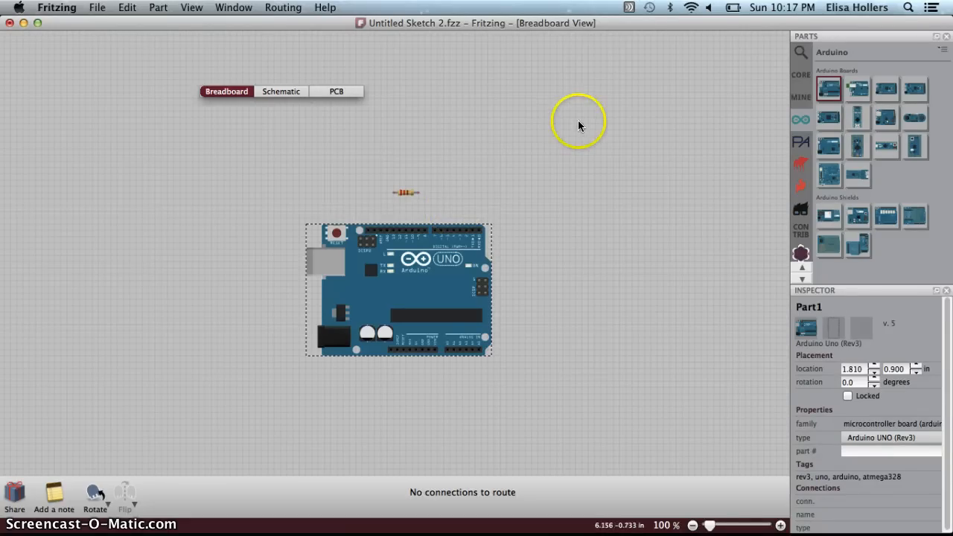
mouse_move(663, 112)
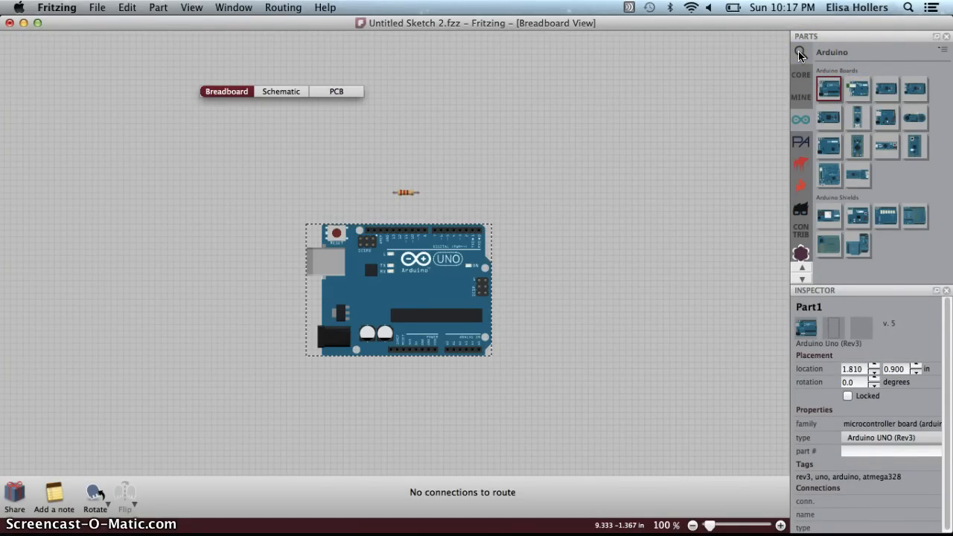
Find the Red LED - 5mm in the Parts bin and drop LED1 above the resistor.
text(resistor)
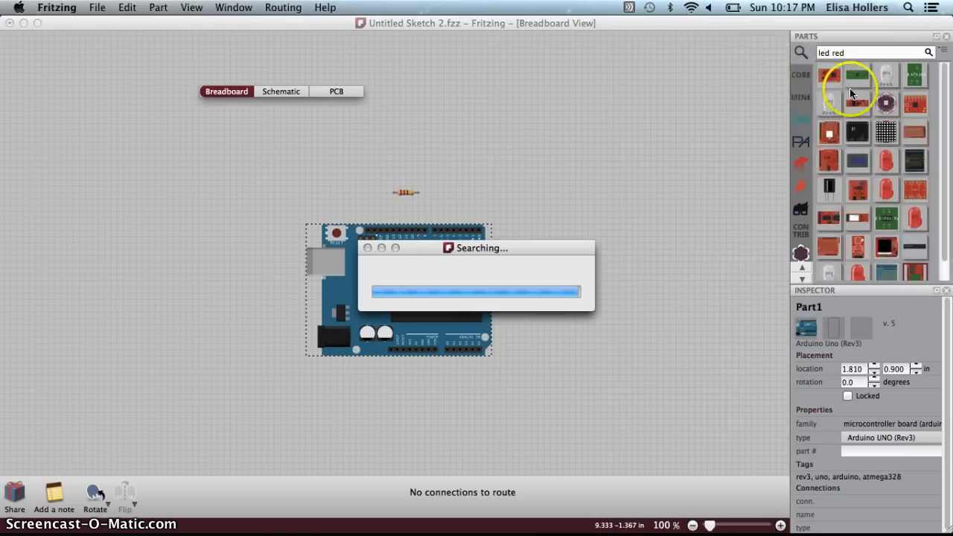
click(887, 163)
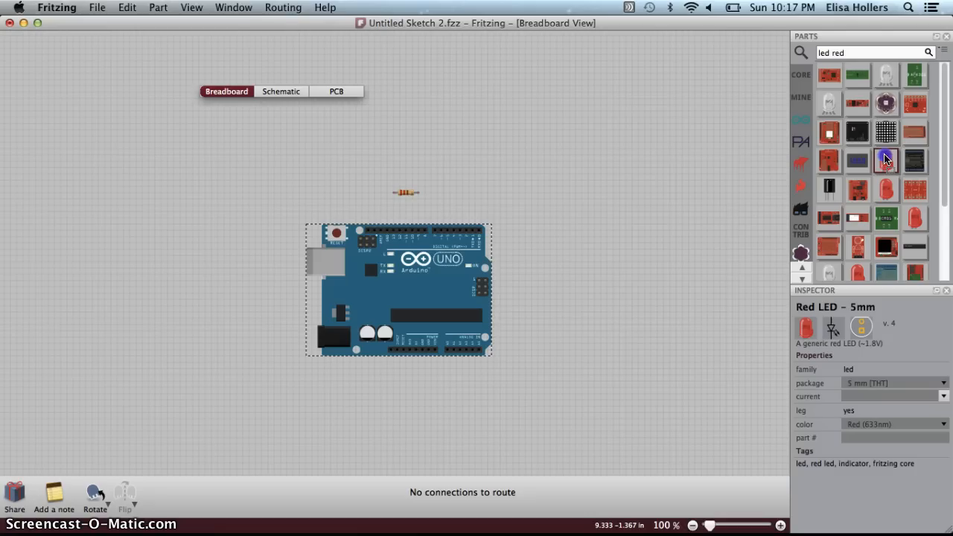
drag(886, 160, 405, 145)
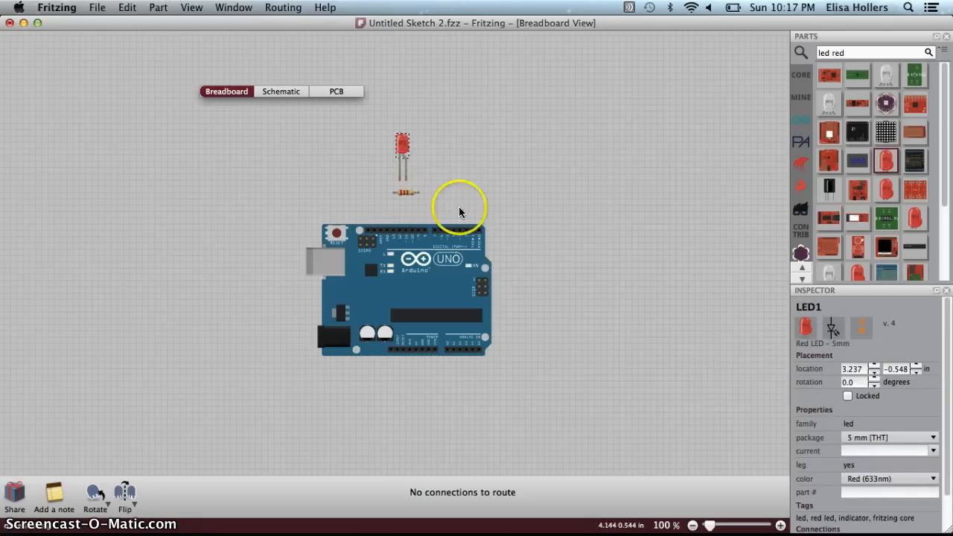
mouse_move(505, 225)
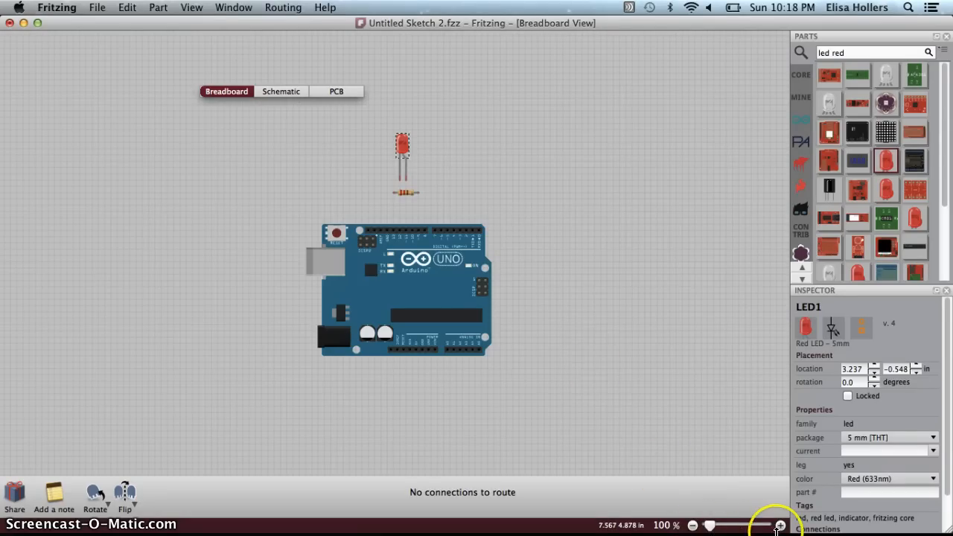
Zoom in and nudge the red LED left so a leg aligns with the resistor's lead.
click(780, 525)
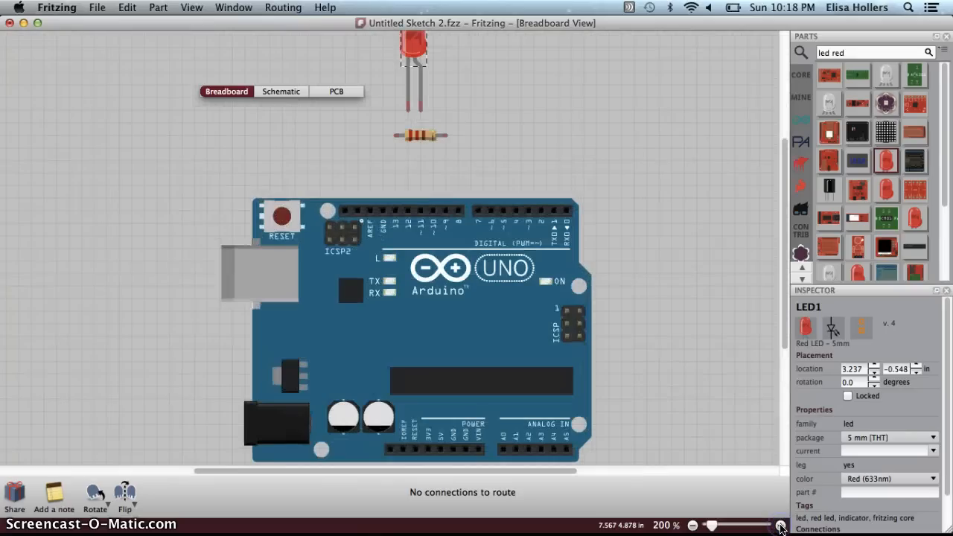
click(780, 526)
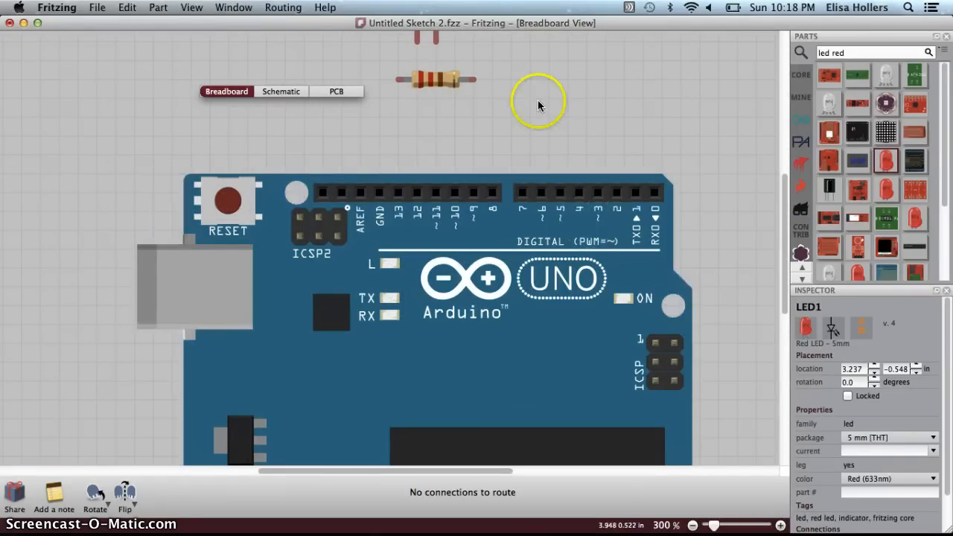
mouse_move(786, 209)
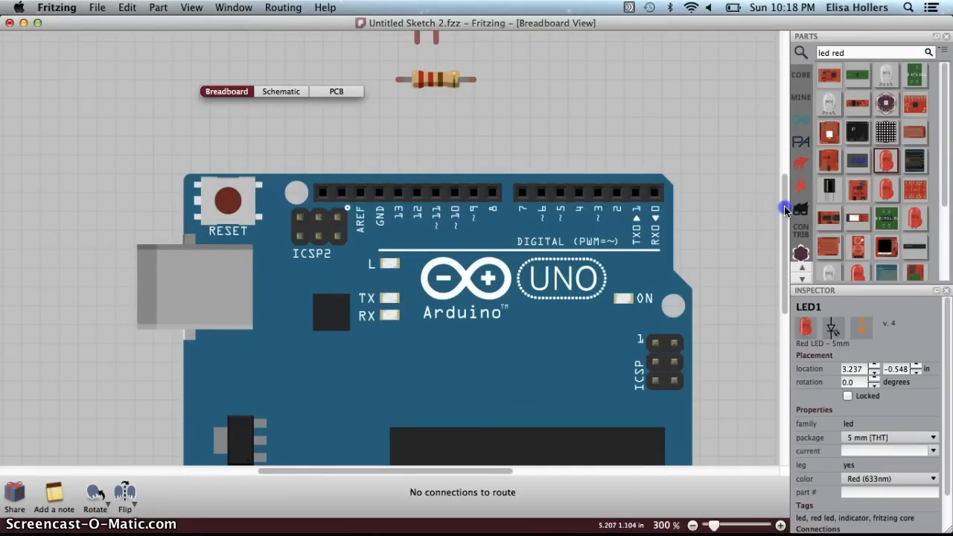
scroll(up, 3)
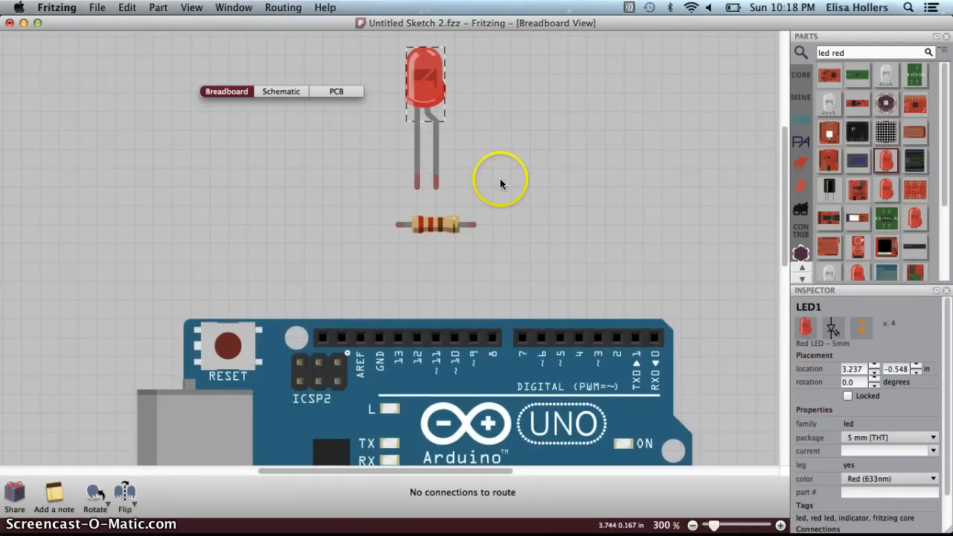
mouse_move(398, 360)
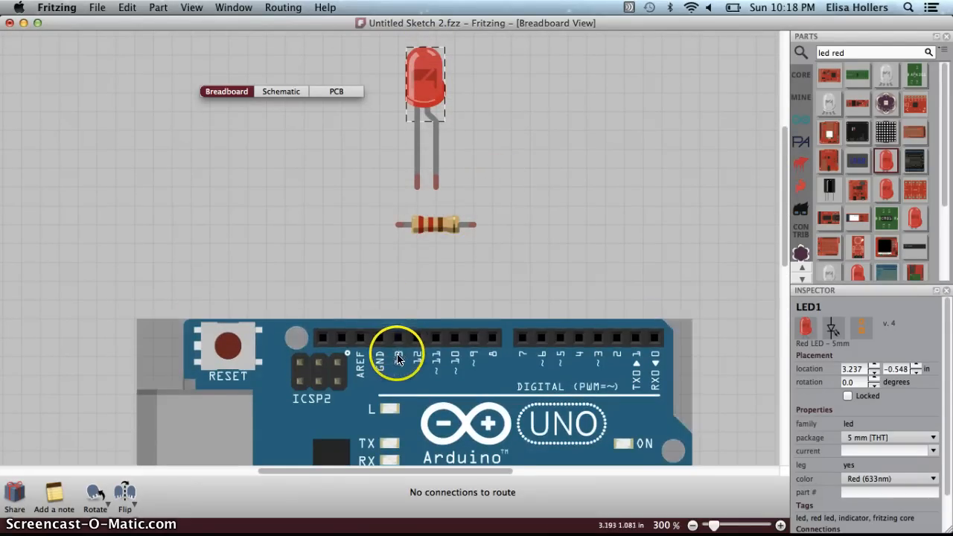
mouse_move(399, 353)
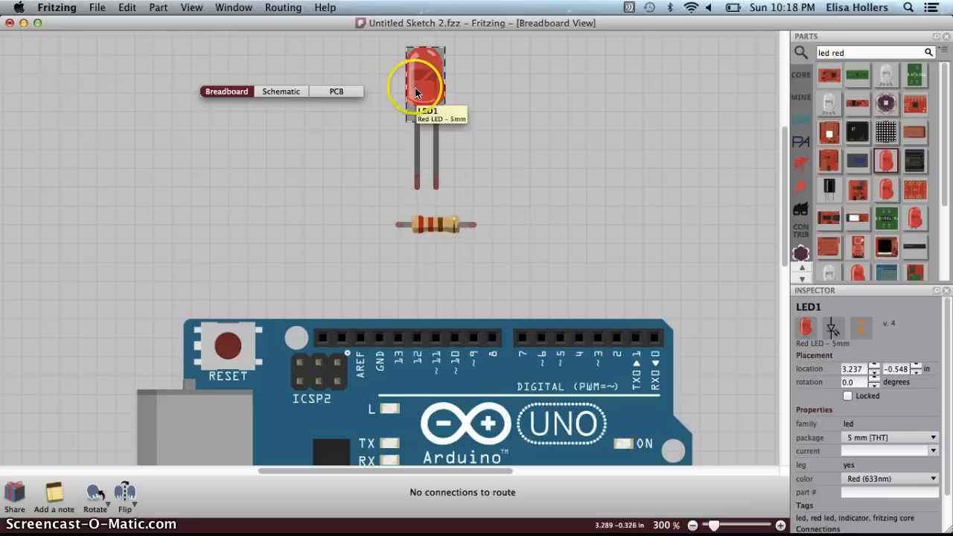
drag(425, 82, 406, 82)
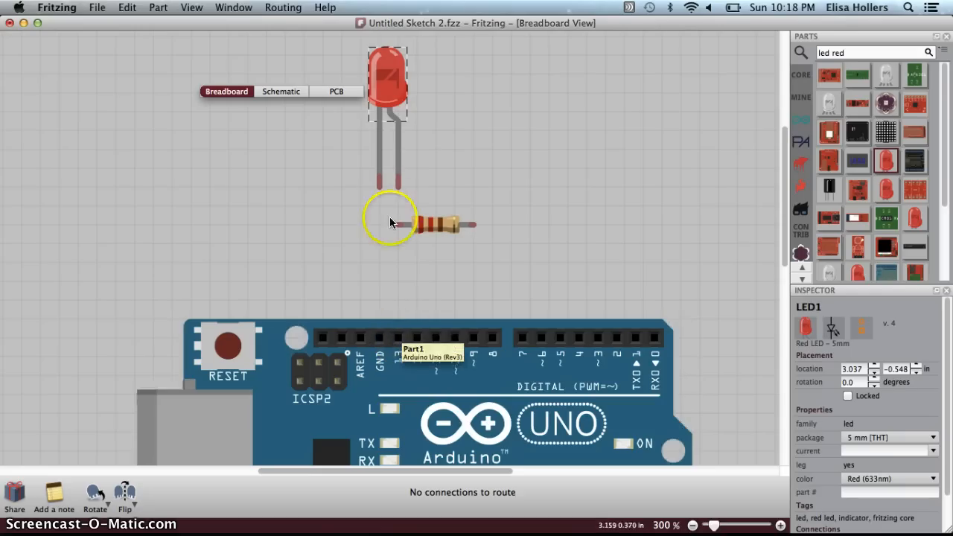
mouse_move(378, 177)
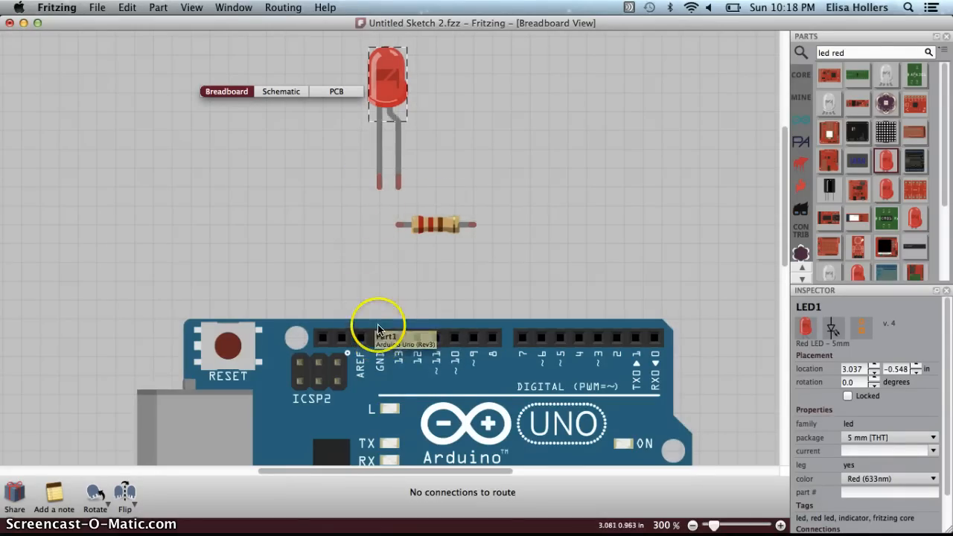
mouse_move(380, 149)
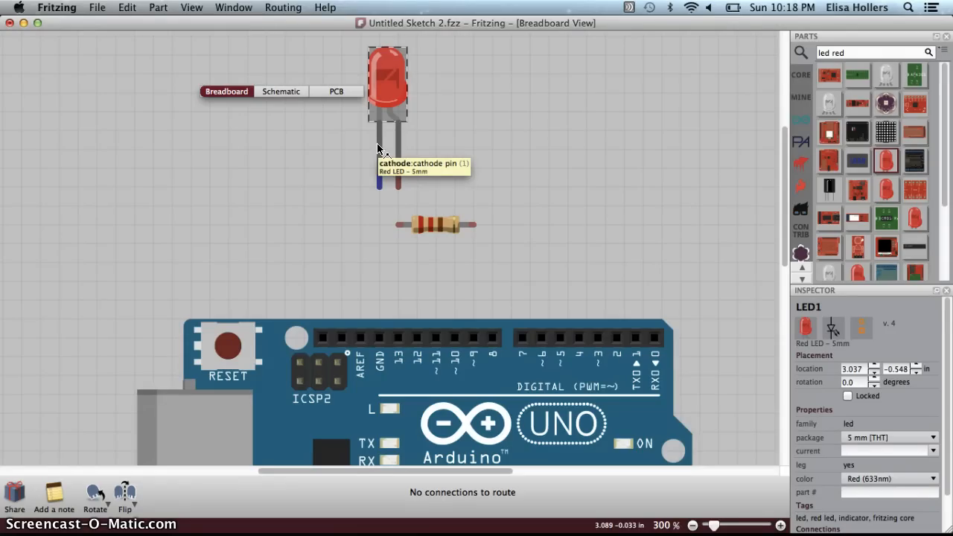
mouse_move(398, 145)
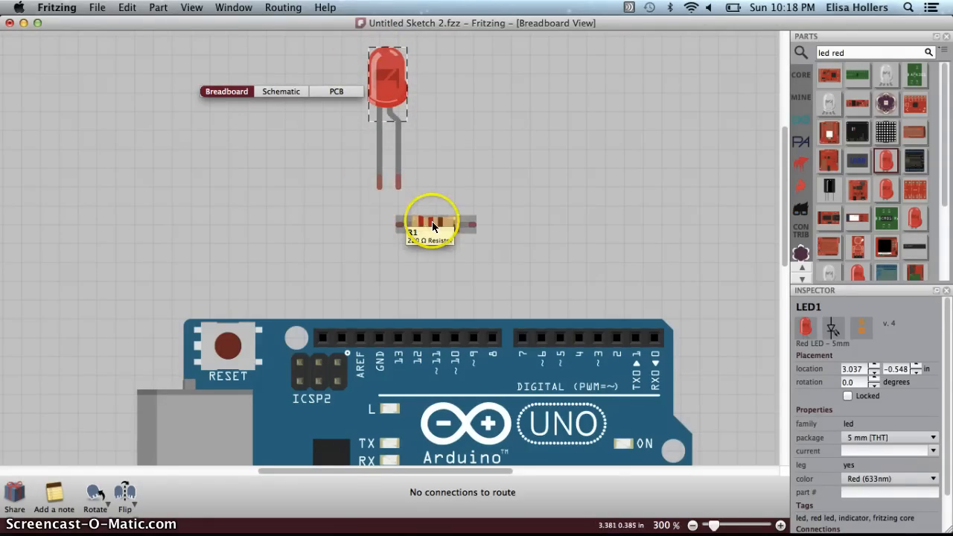
drag(435, 223, 458, 227)
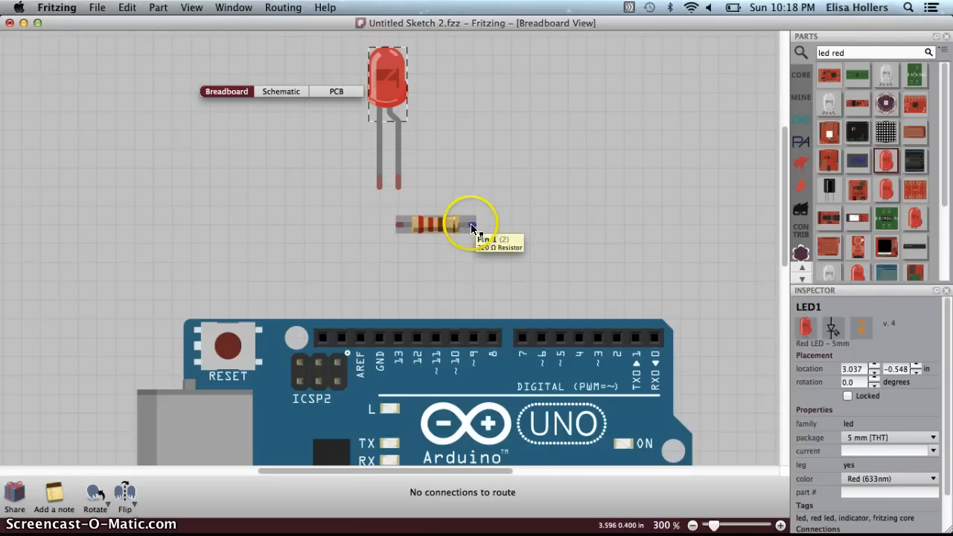
click(447, 225)
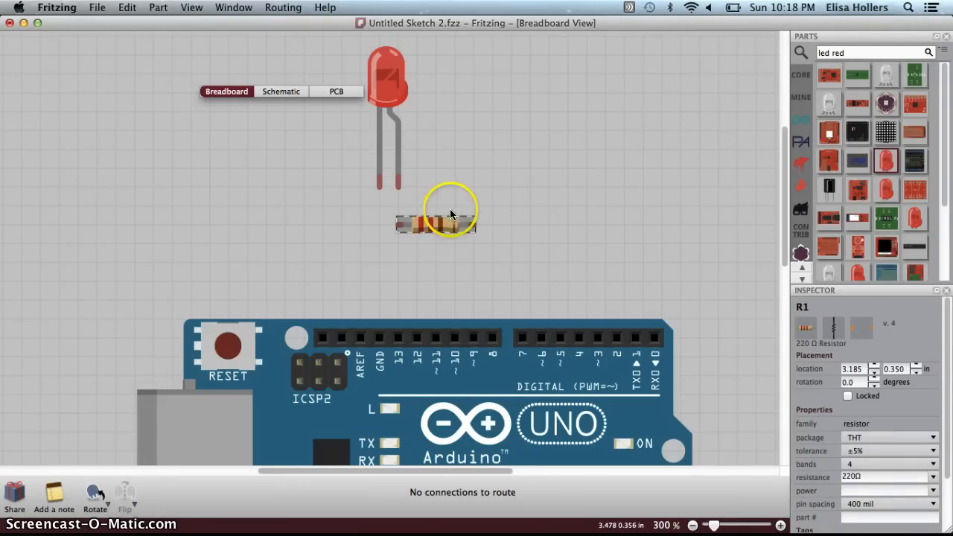
mouse_move(414, 313)
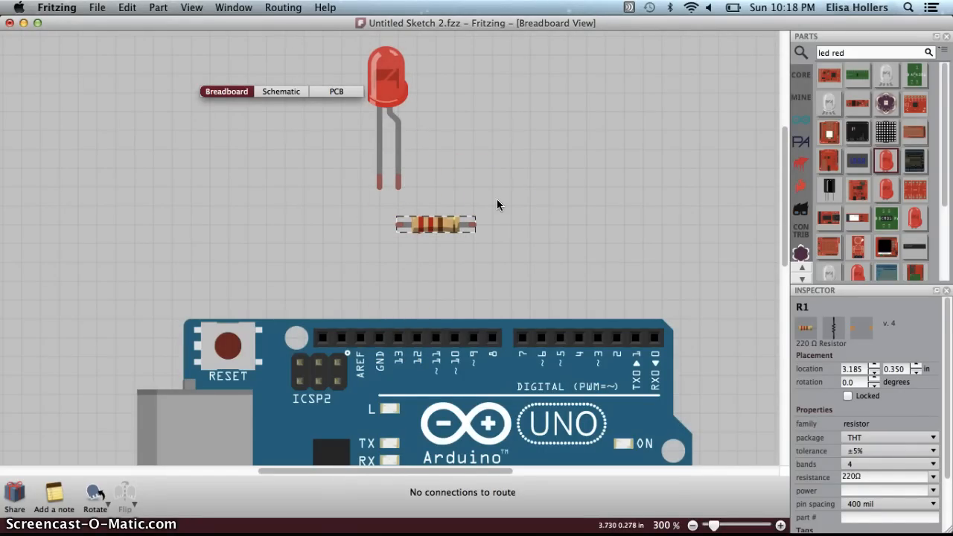
mouse_move(490, 224)
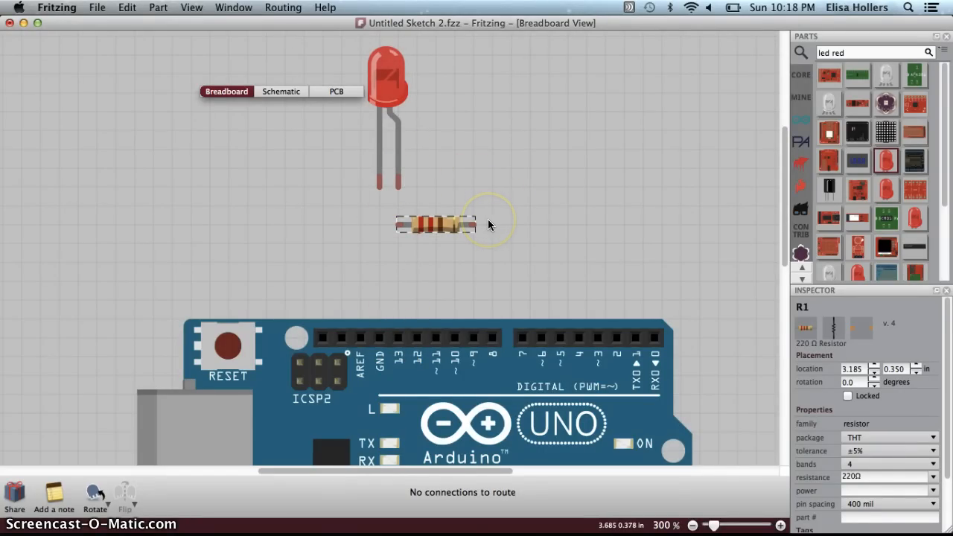
mouse_move(473, 231)
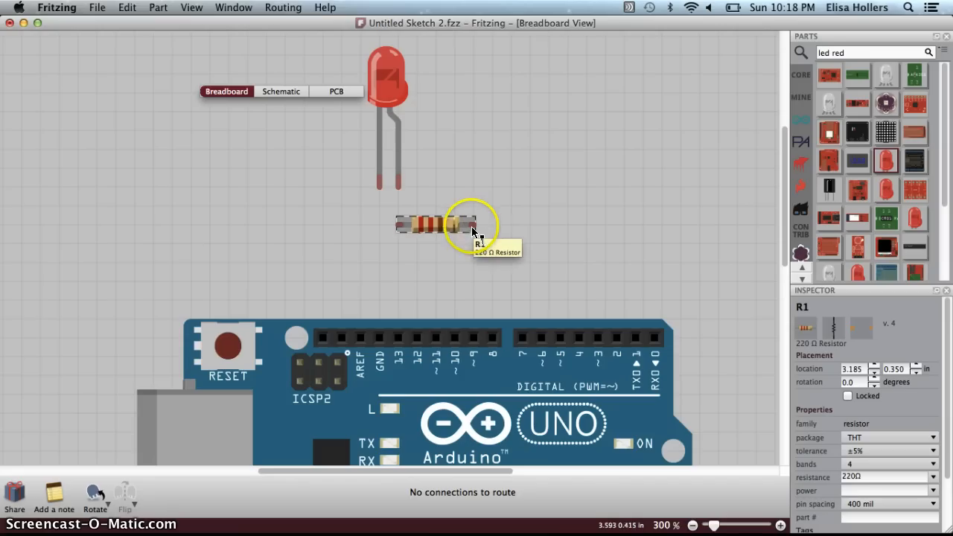
mouse_move(469, 225)
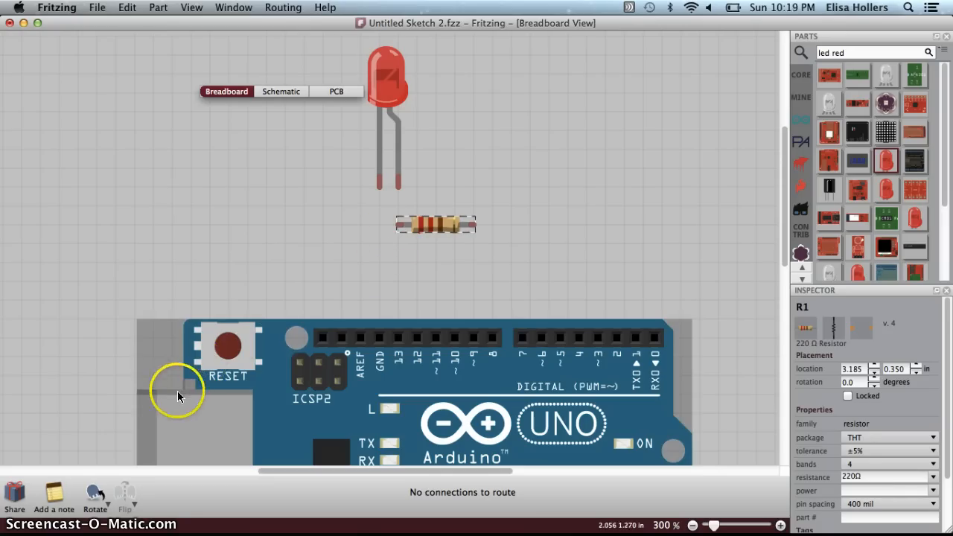
Rotate the resistor 90°, move it under the LED onto pin 13, and wire the cathode to GND.
click(94, 494)
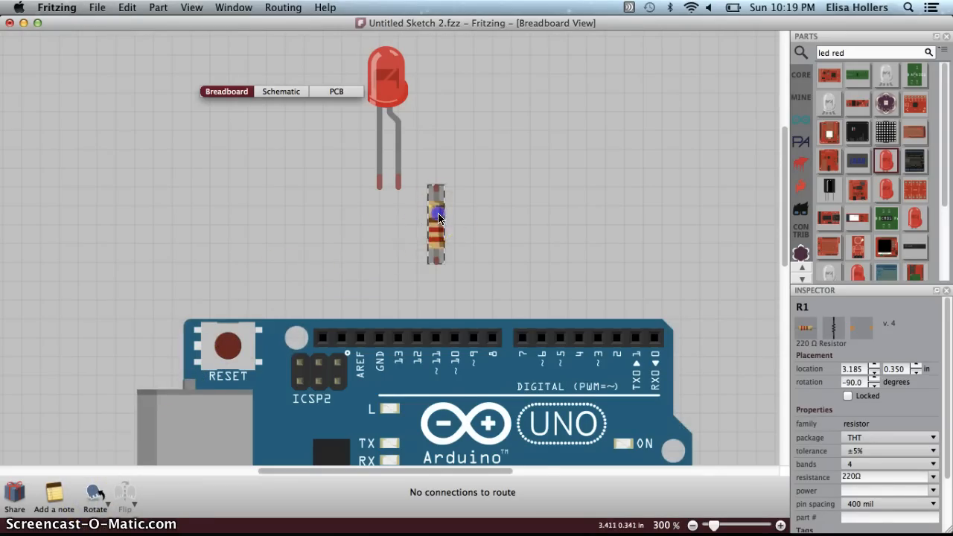
drag(437, 217, 397, 242)
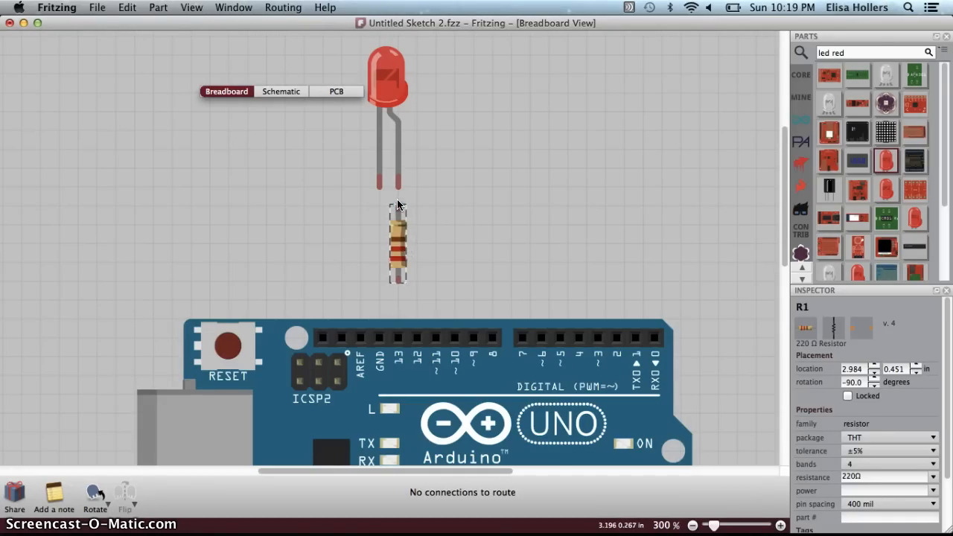
mouse_move(397, 281)
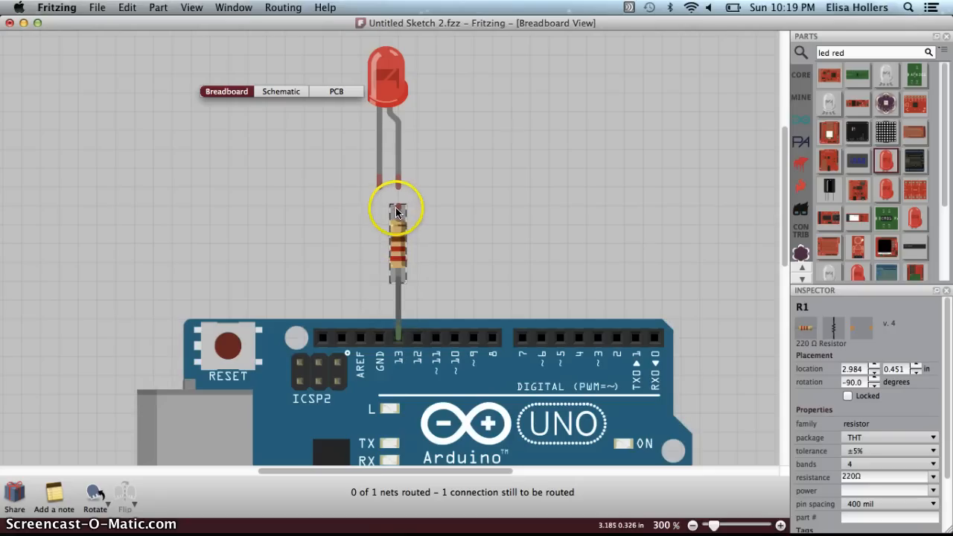
mouse_move(400, 183)
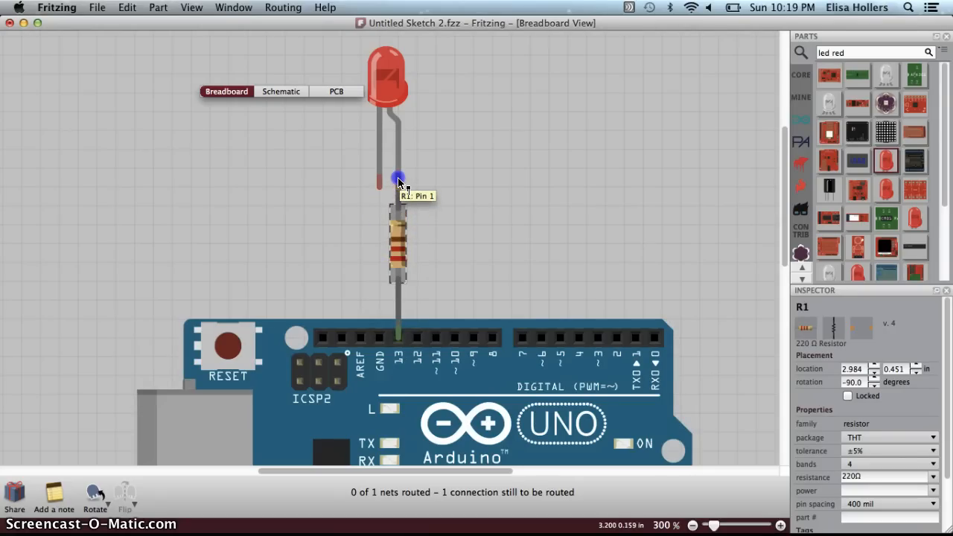
mouse_move(396, 122)
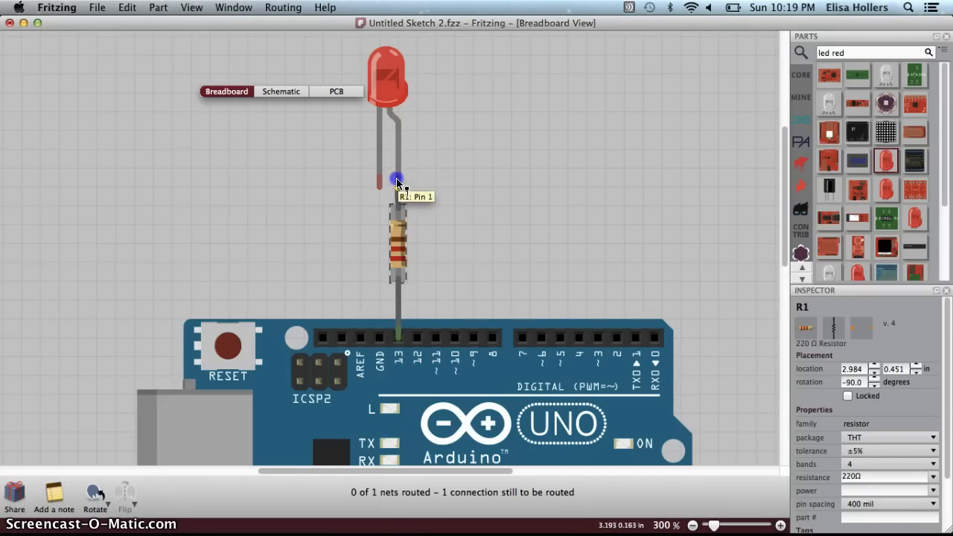
mouse_move(373, 189)
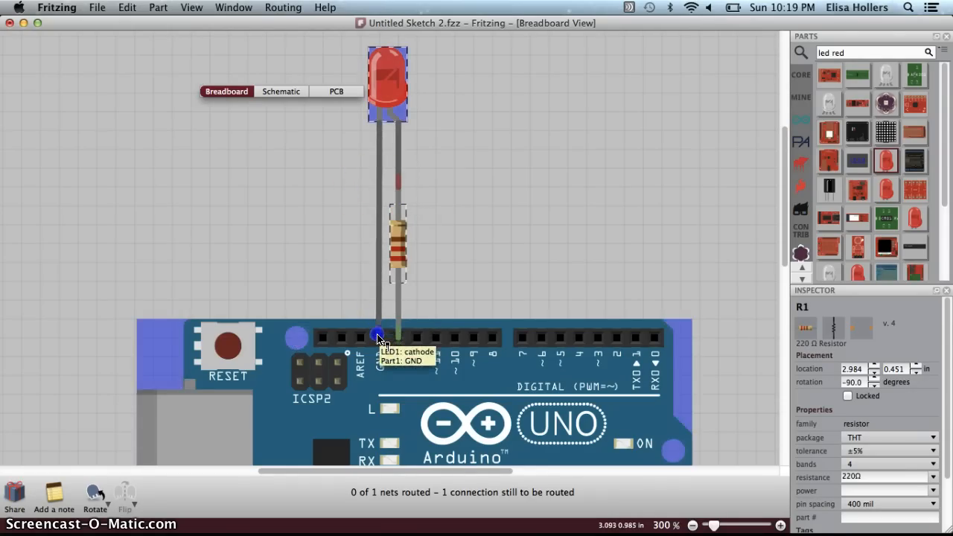
click(388, 82)
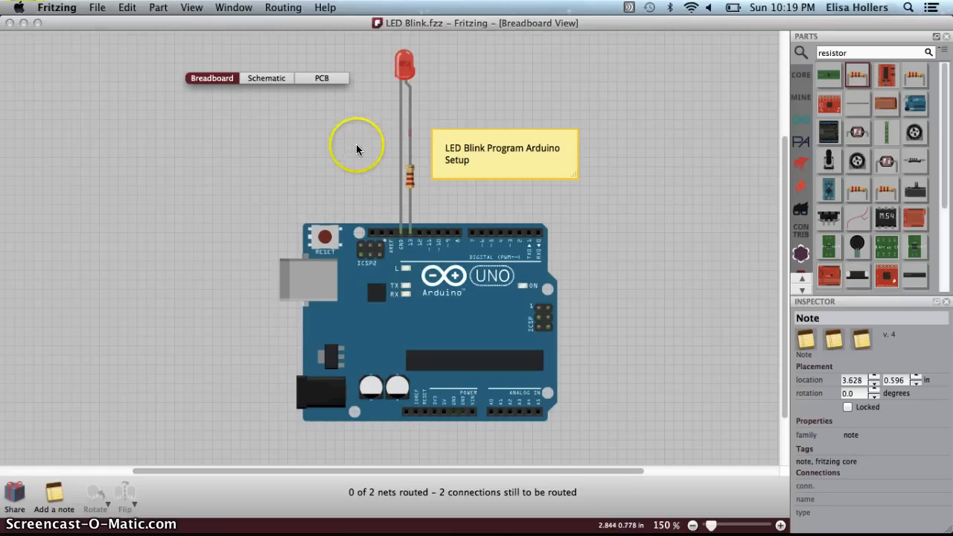
mouse_move(393, 156)
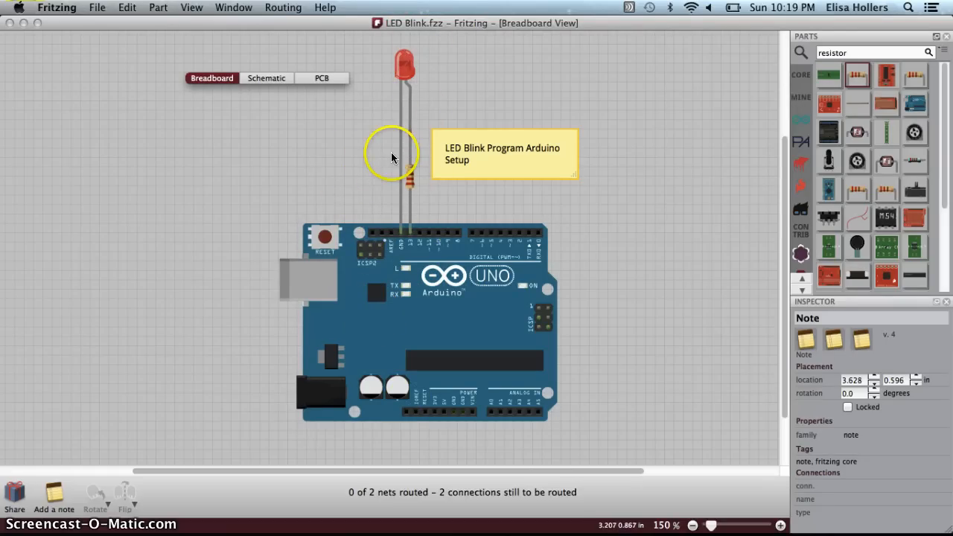
mouse_move(413, 220)
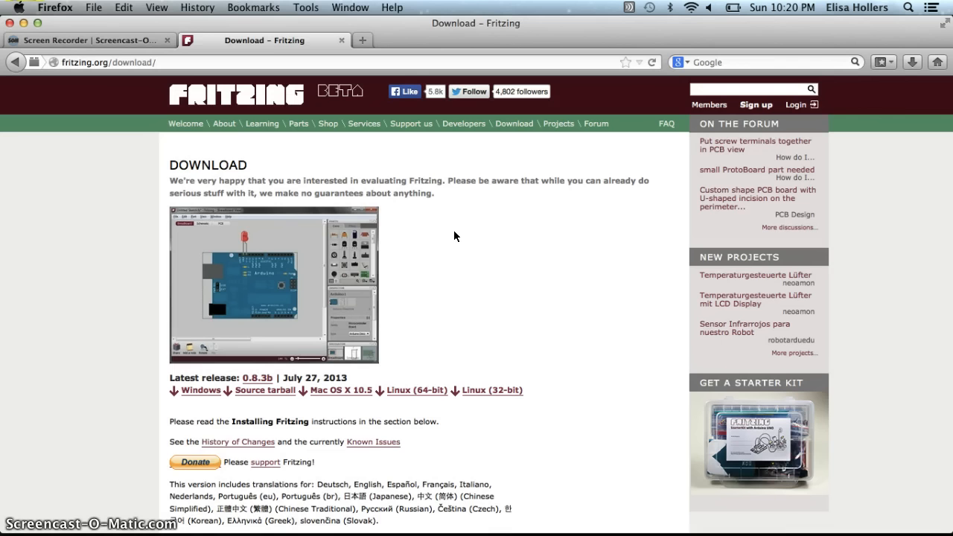
click(819, 510)
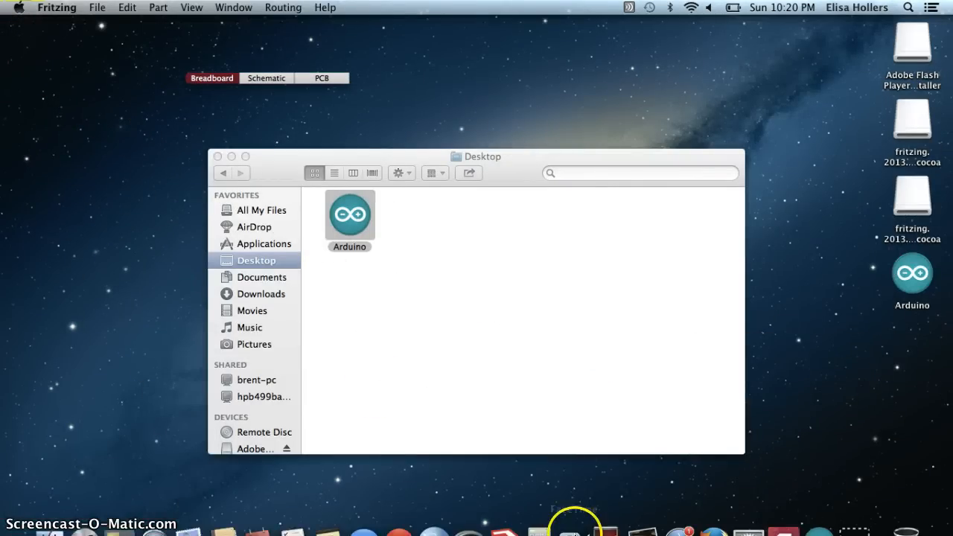
mouse_move(783, 510)
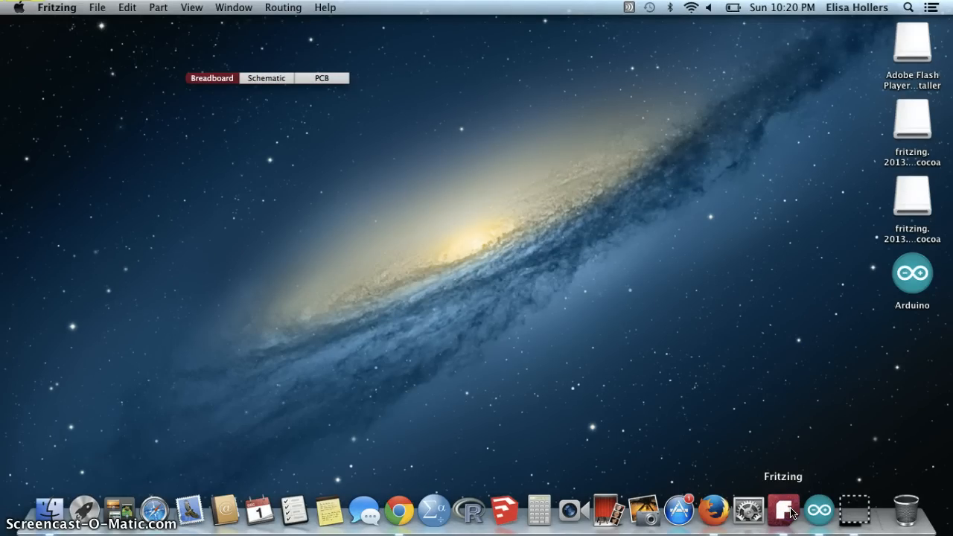
Bring Fritzing back to the front showing the LED Blink sketch.
click(783, 512)
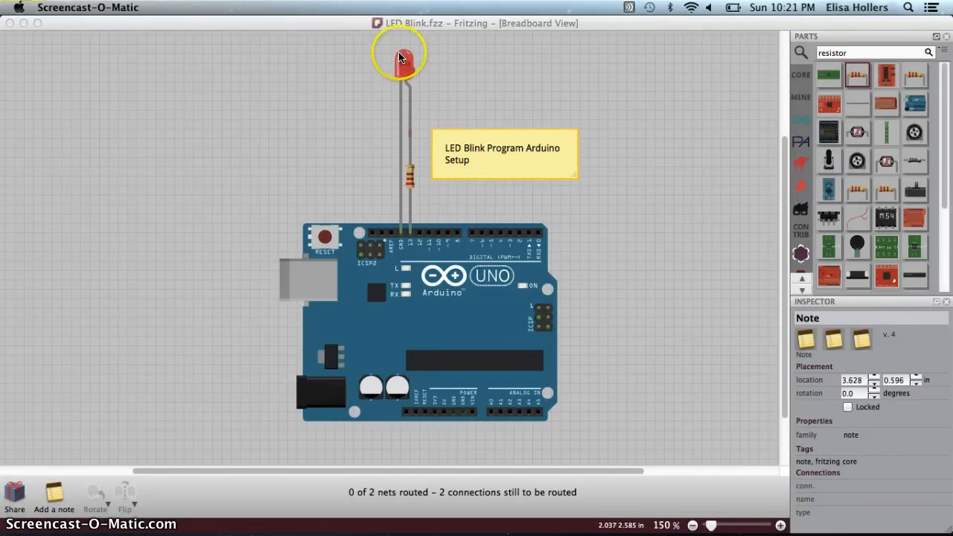
mouse_move(461, 289)
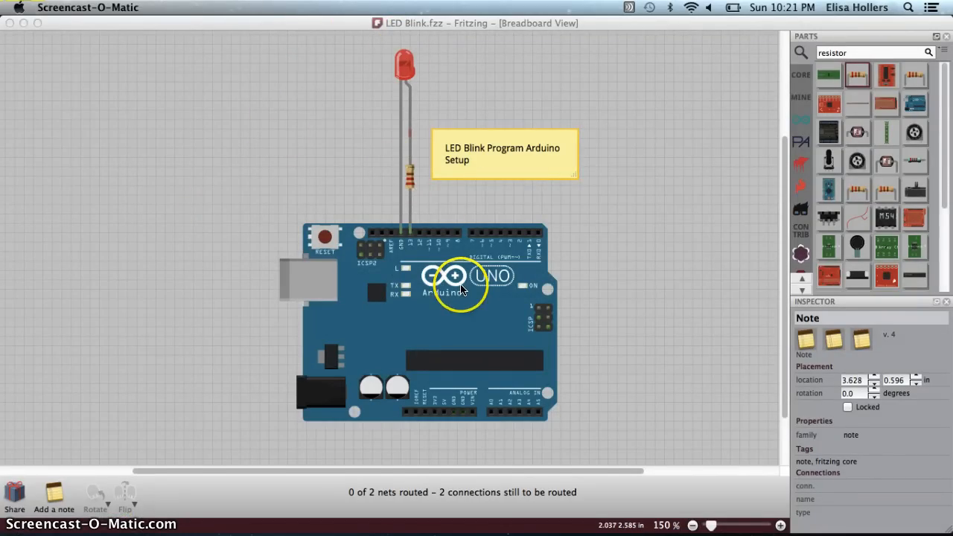
mouse_move(301, 123)
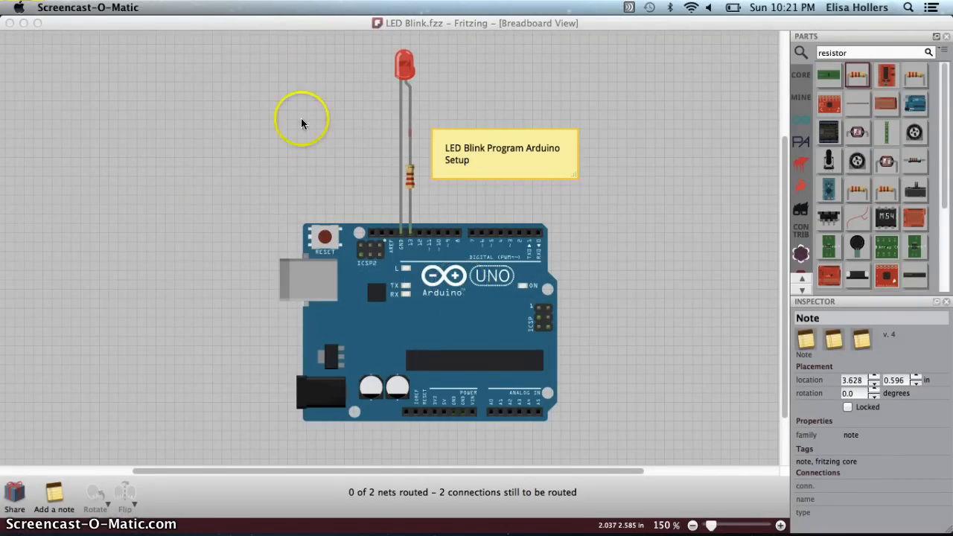
mouse_move(211, 228)
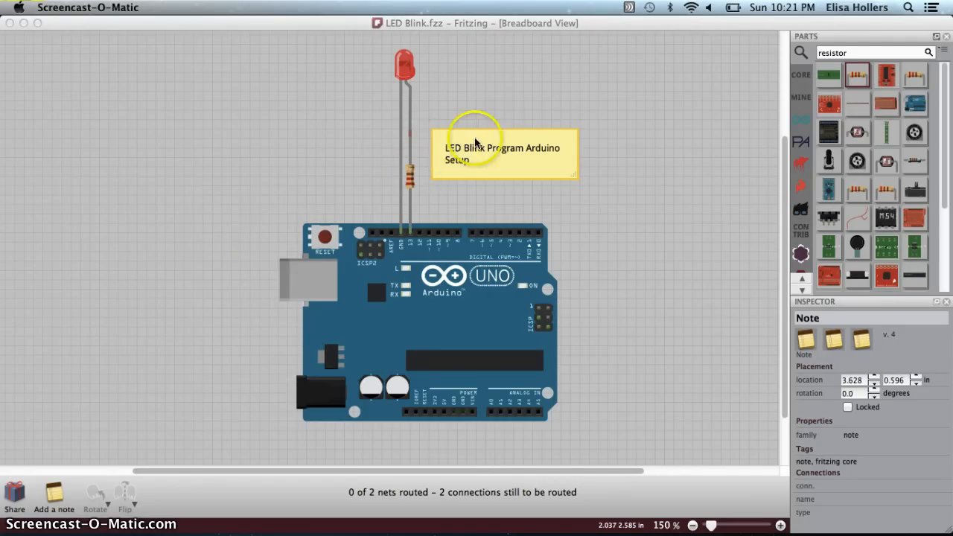
mouse_move(51, 465)
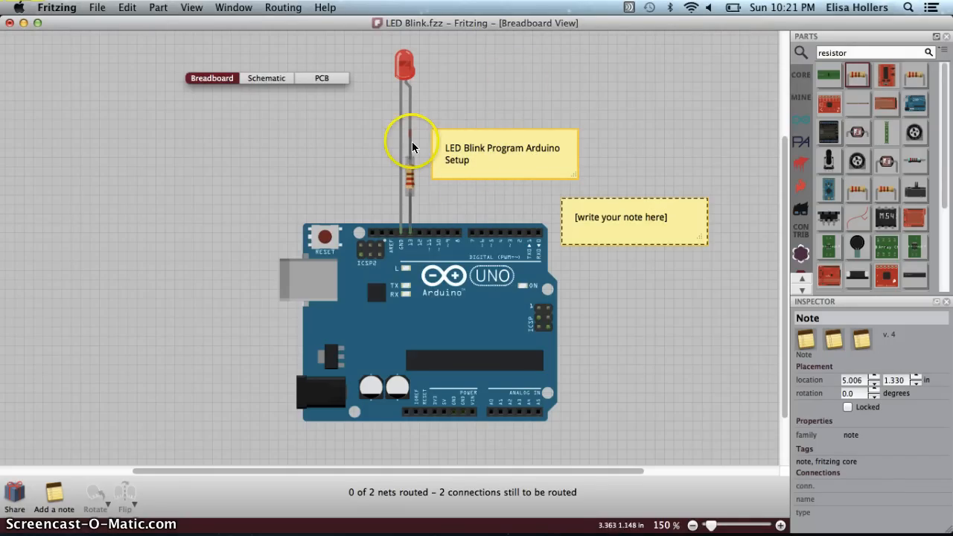
mouse_move(410, 67)
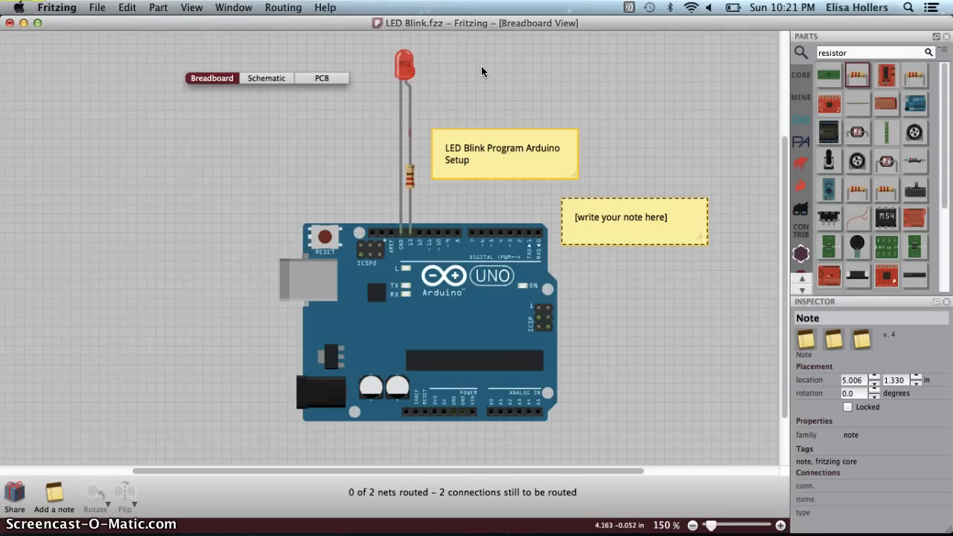
mouse_move(492, 117)
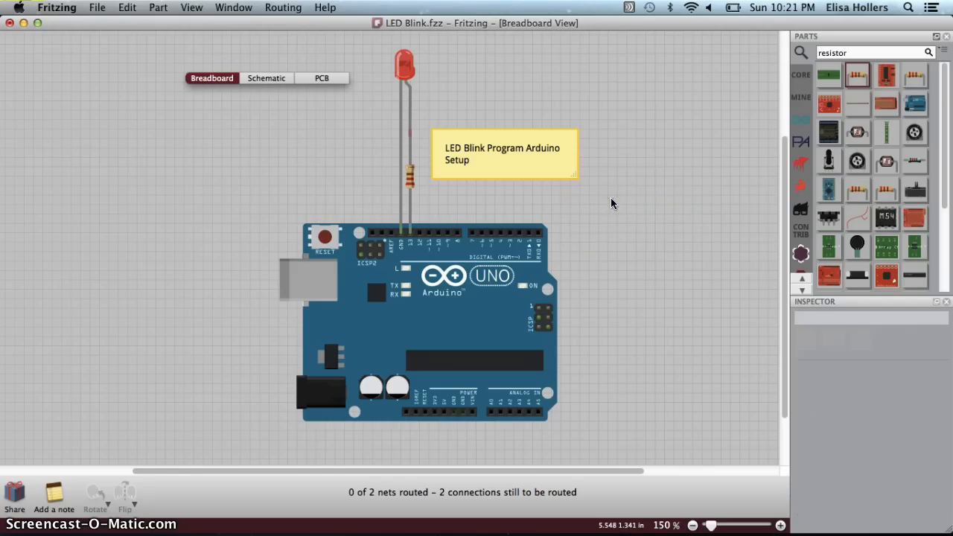
mouse_move(227, 190)
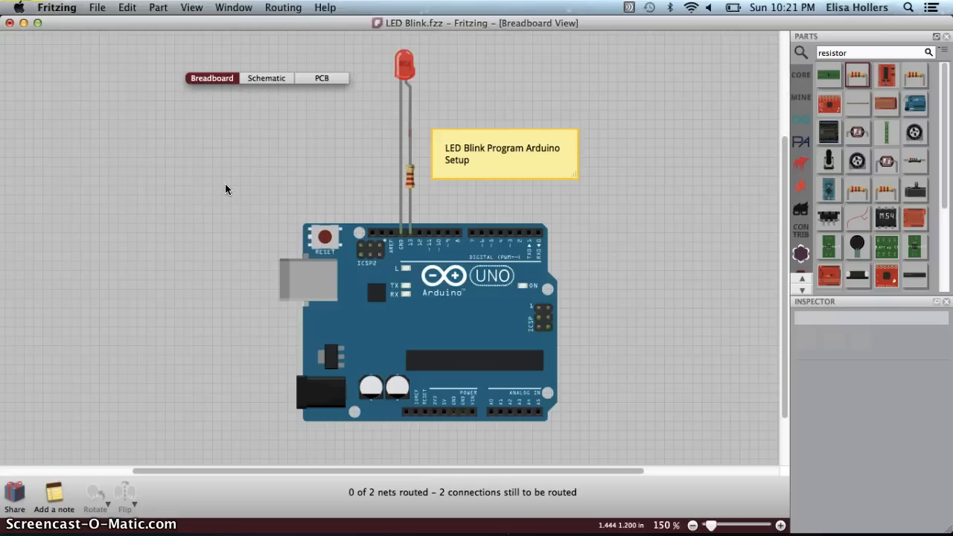
mouse_move(337, 438)
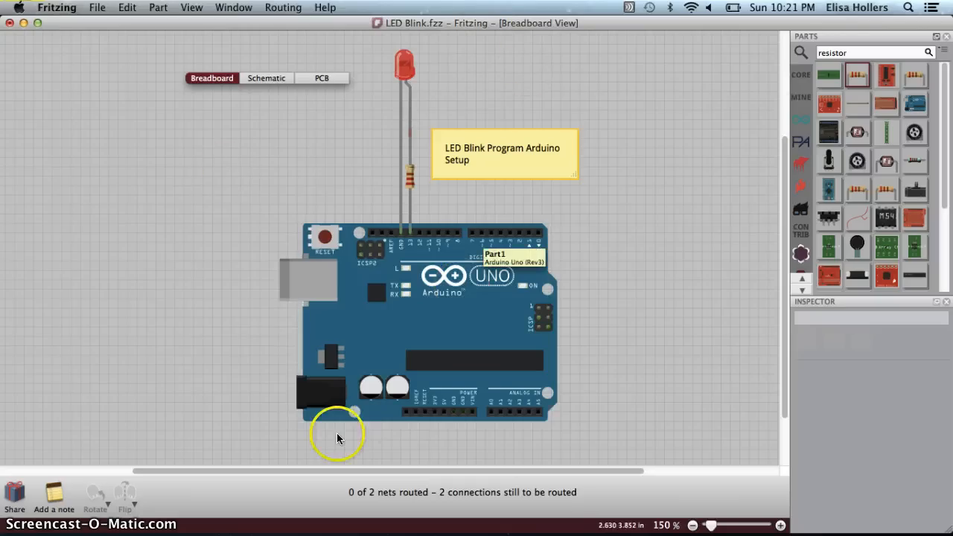
mouse_move(611, 216)
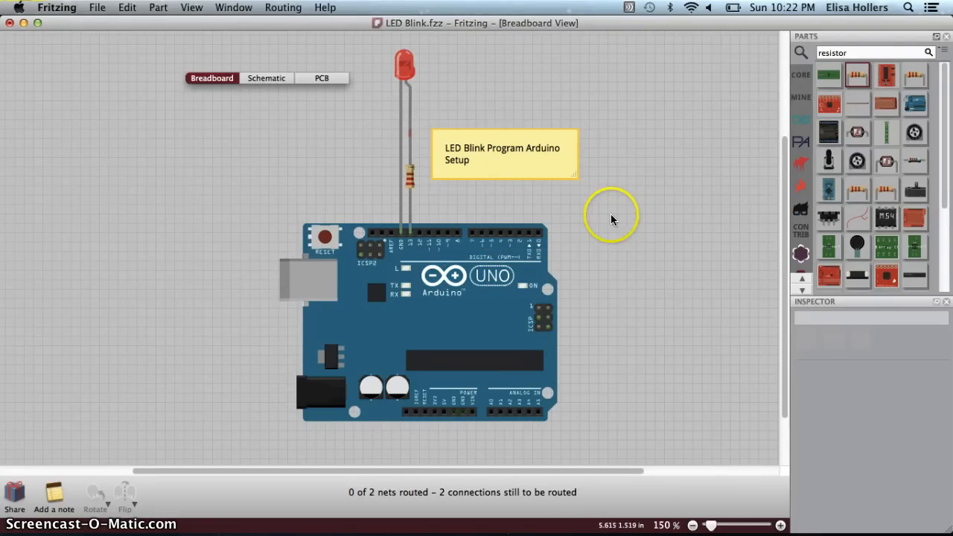
mouse_move(436, 220)
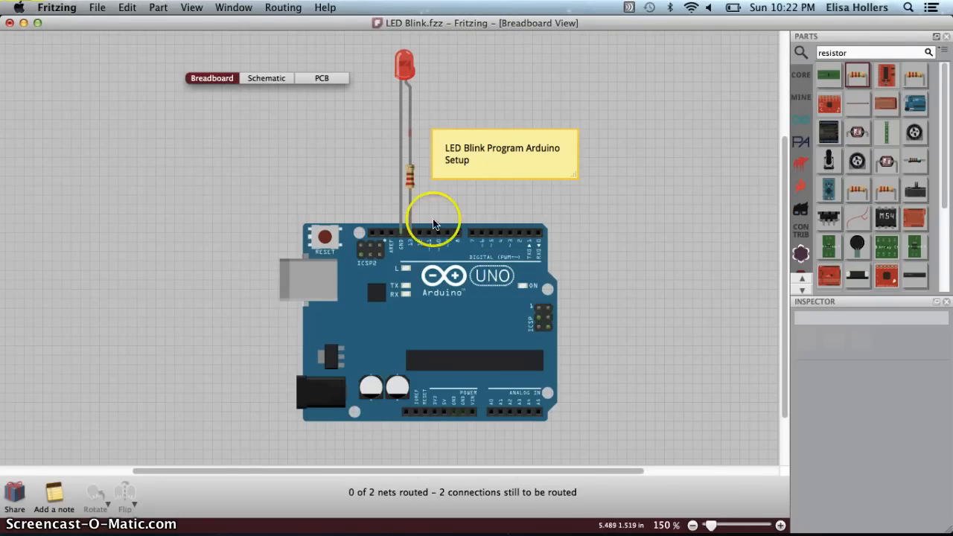
mouse_move(191, 191)
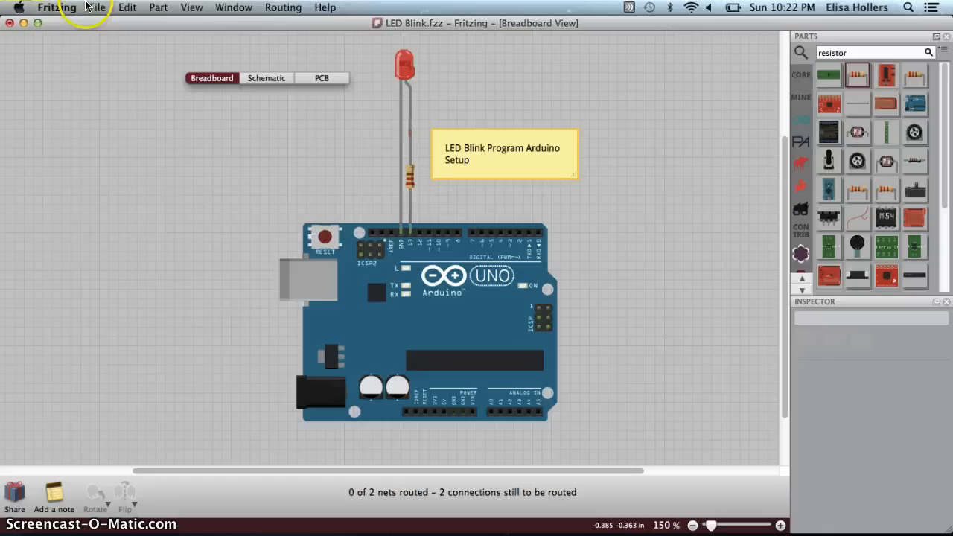
Save the sketch as 'LED Blink' in Documents, replacing the existing LED Blink.fzz.
click(96, 7)
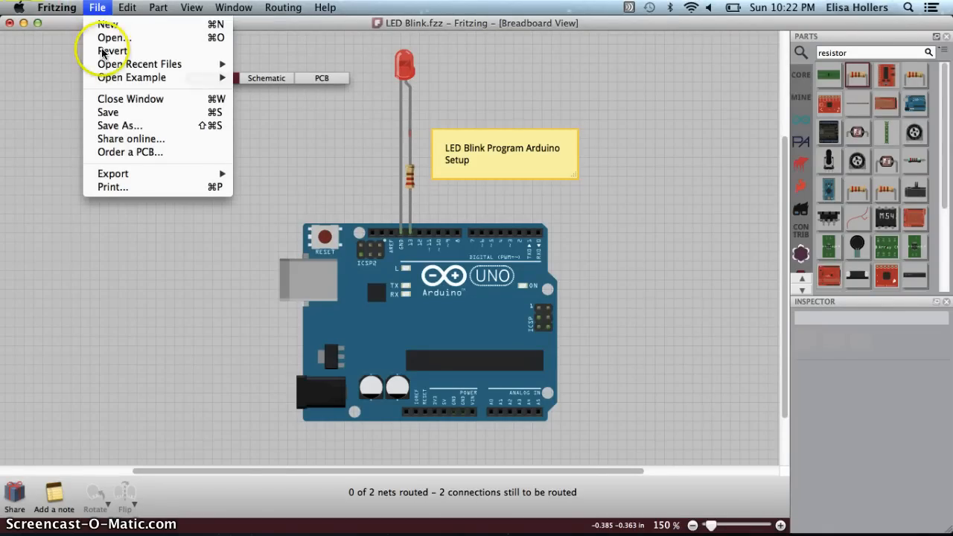
click(120, 125)
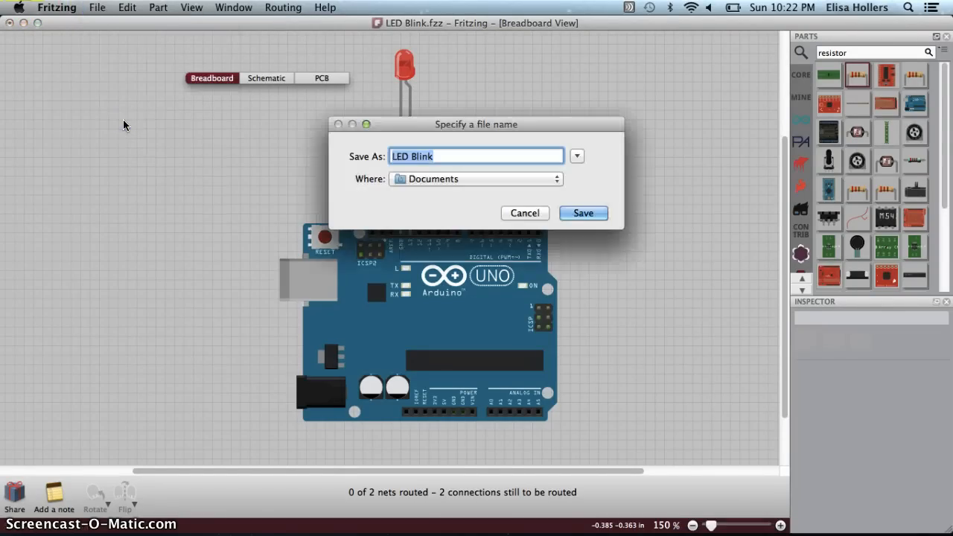
mouse_move(650, 214)
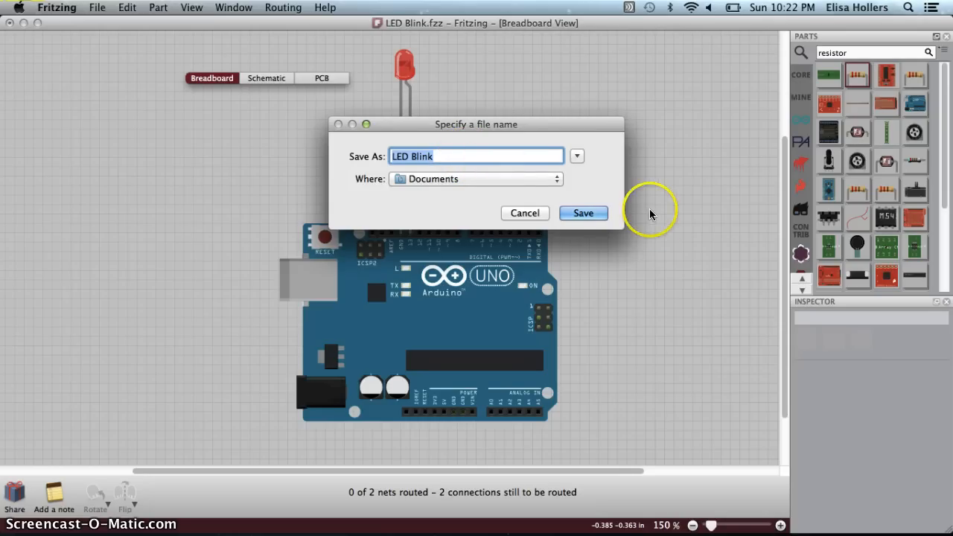
click(583, 213)
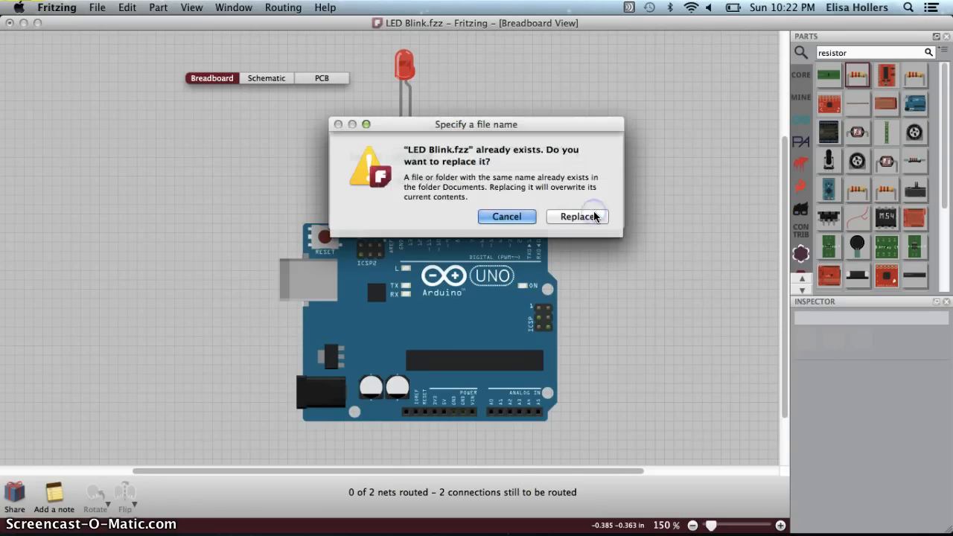
mouse_move(577, 217)
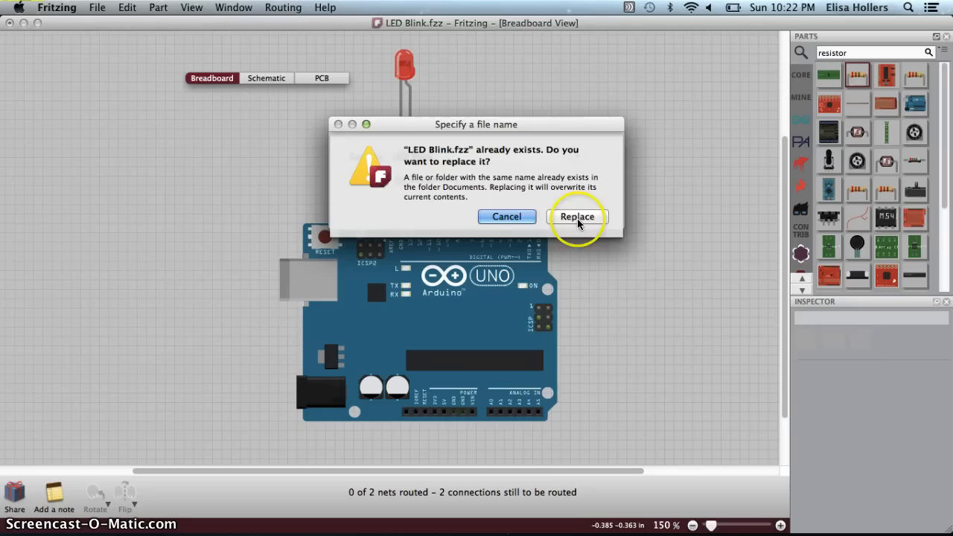
click(577, 216)
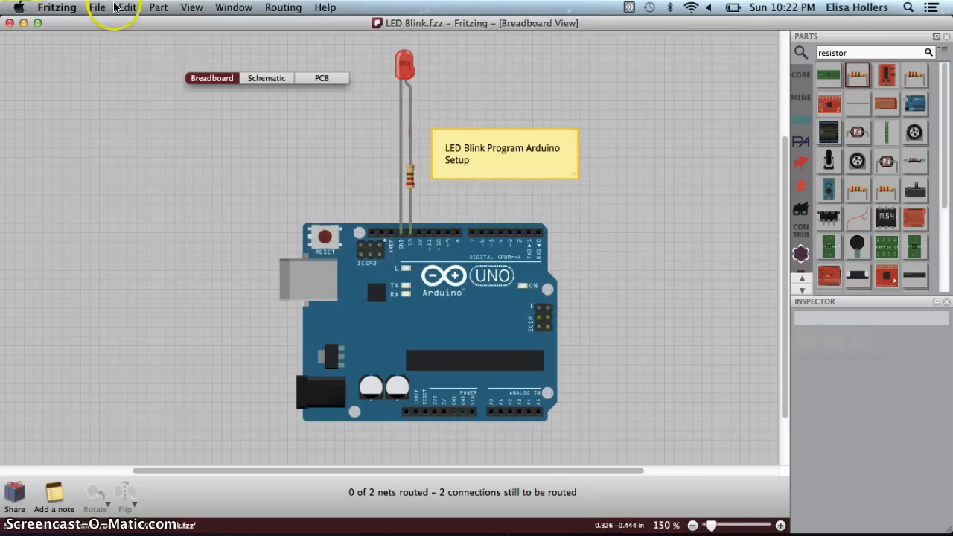
Export the breadboard view as JPG image 'LED Blink_bb' into Documents.
click(97, 7)
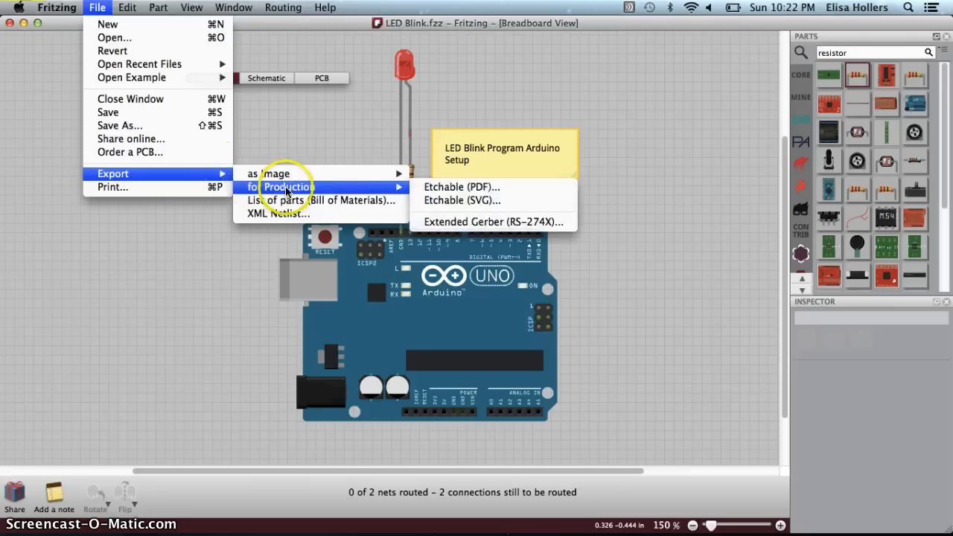
mouse_move(268, 174)
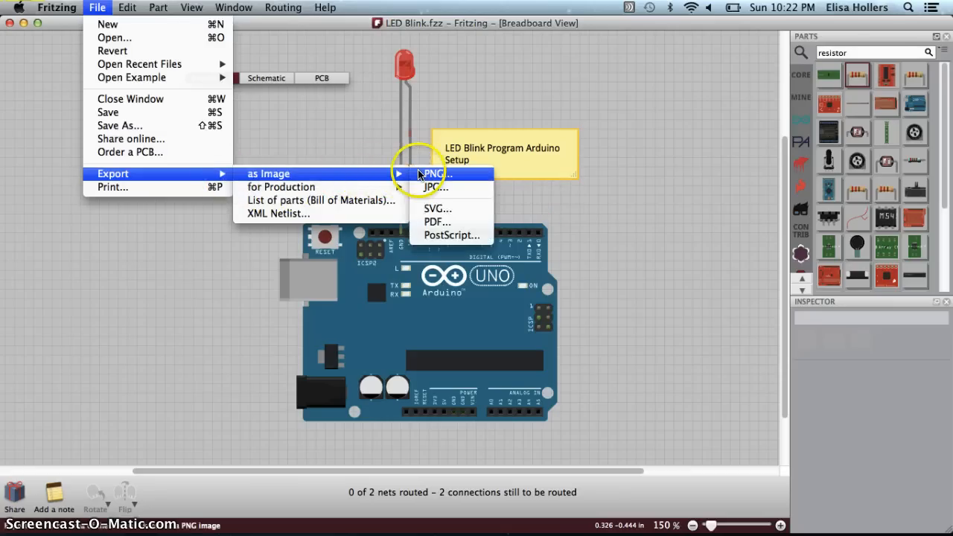
mouse_move(437, 187)
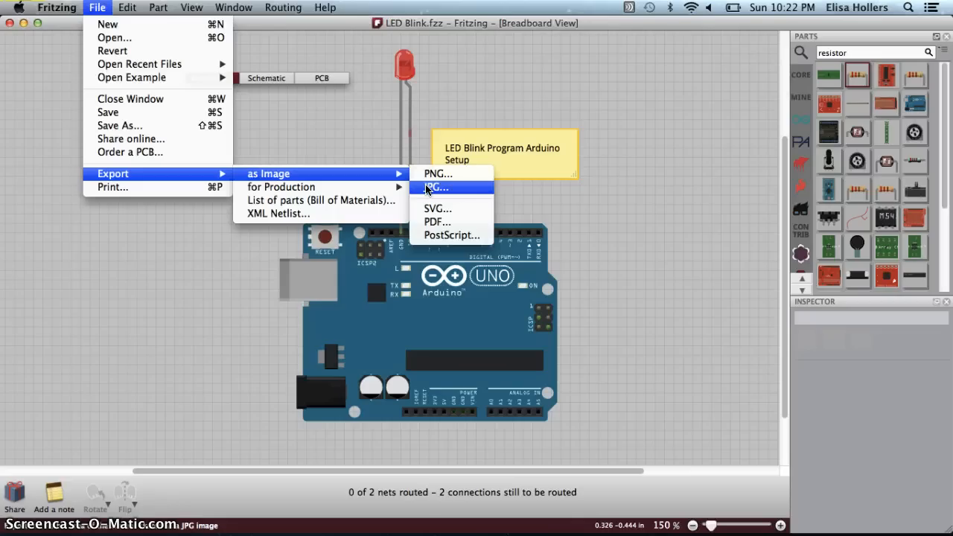
click(437, 187)
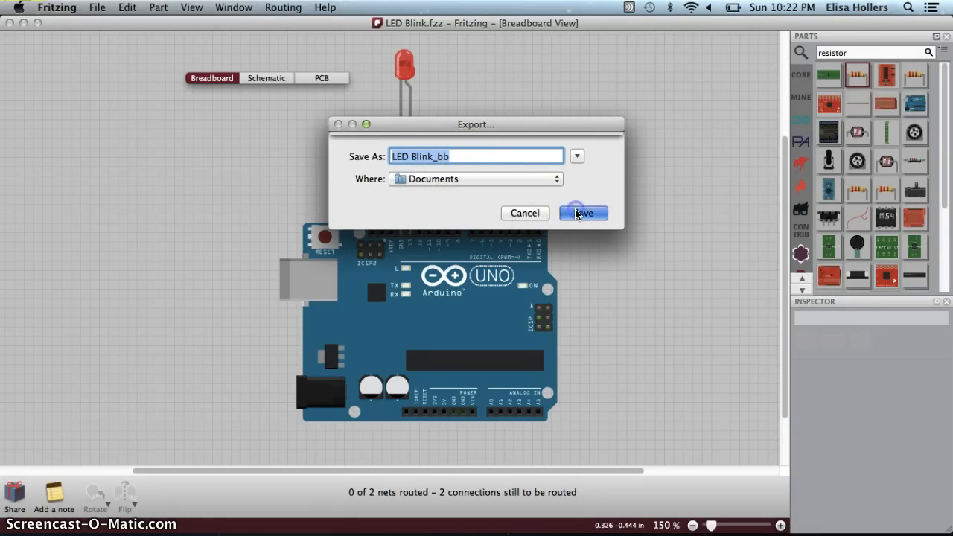
click(583, 213)
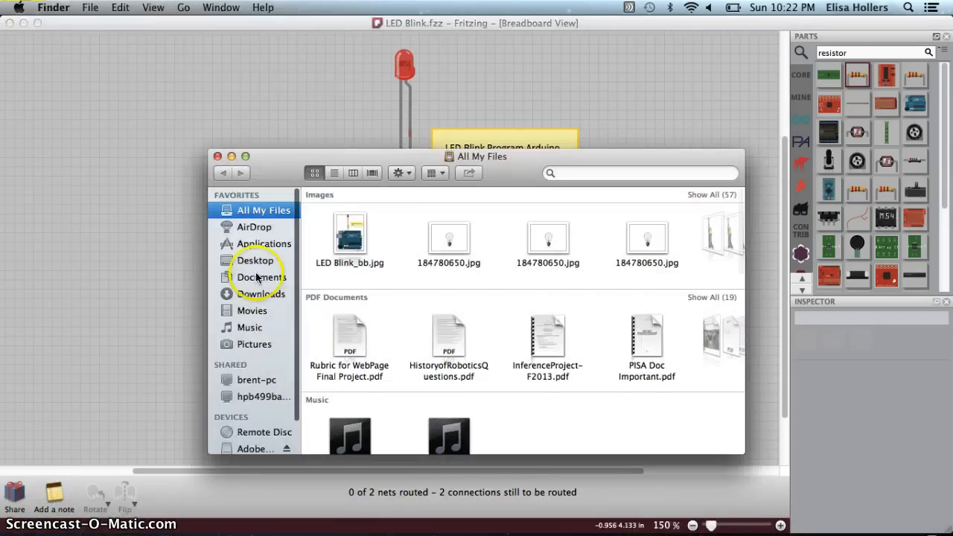
Open the Documents folder in the Finder sidebar to find LED Blink_bb.jpg.
click(261, 277)
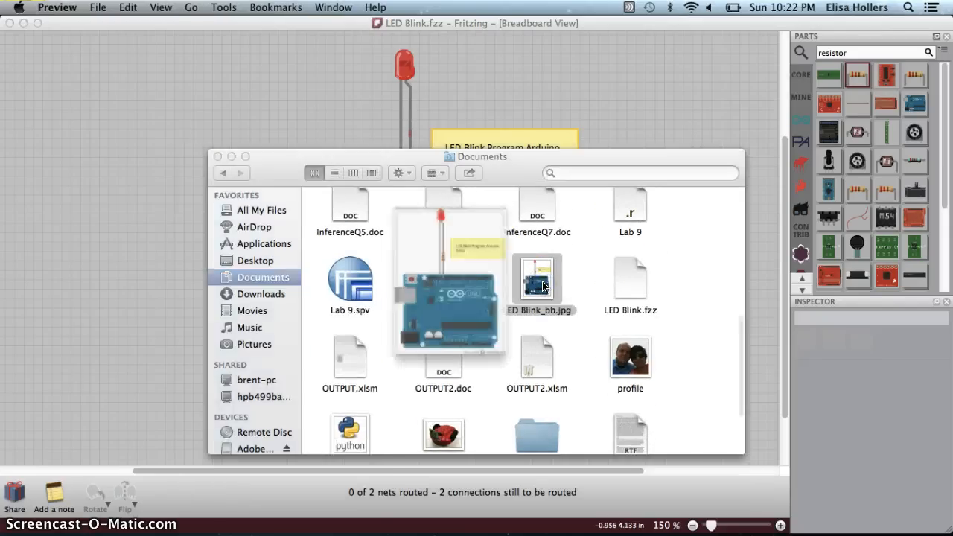
Open LED Blink_bb.jpg in Preview to view the exported breadboard circuit.
double_click(537, 279)
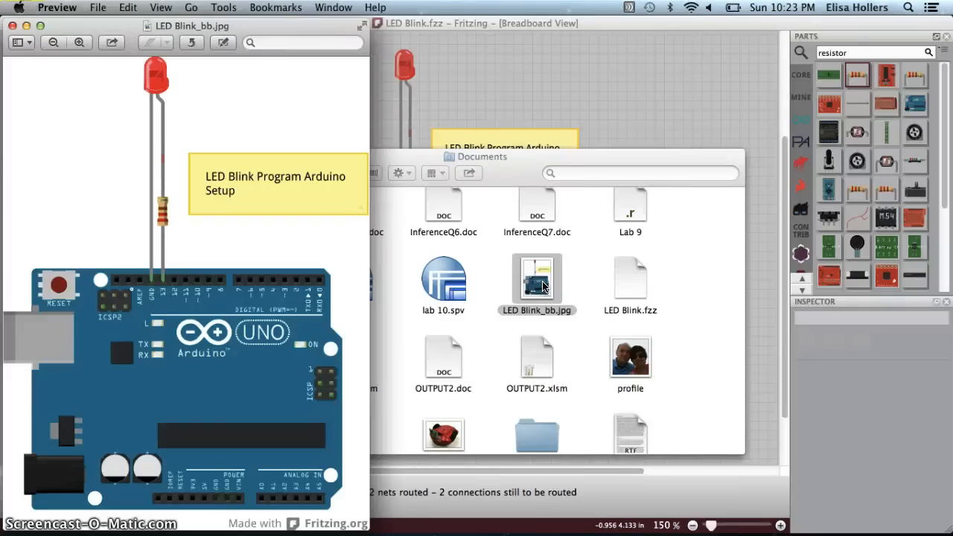
mouse_move(409, 201)
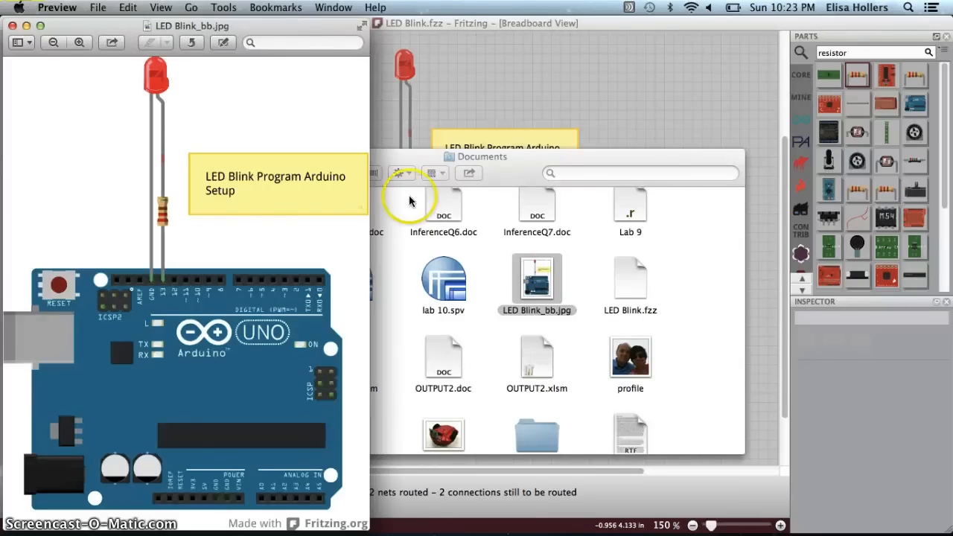